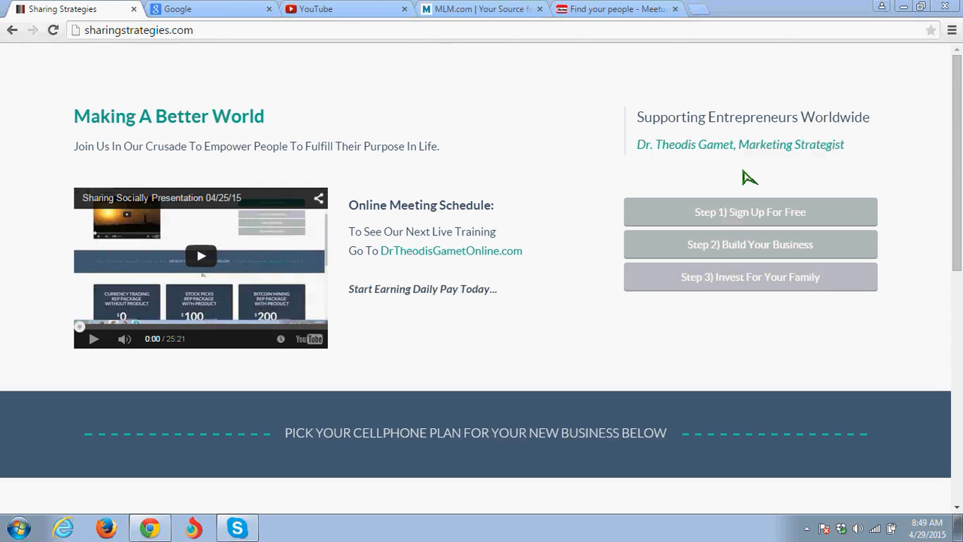
pyautogui.moveTo(785, 172)
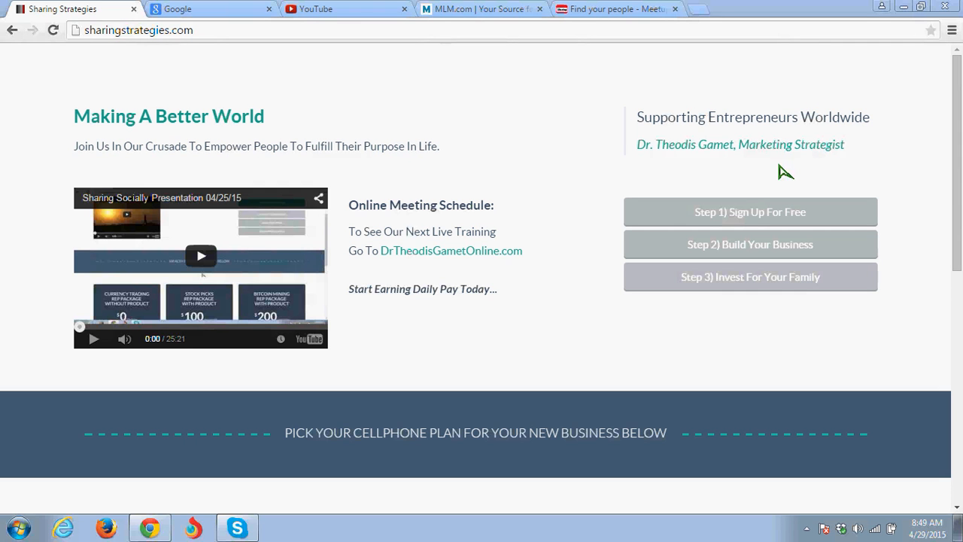
pyautogui.moveTo(798, 173)
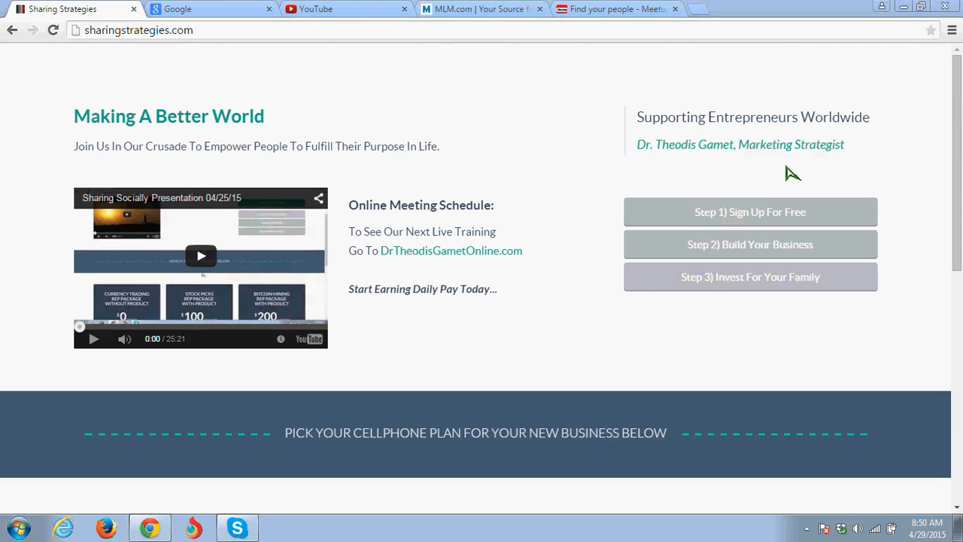
pyautogui.moveTo(738, 179)
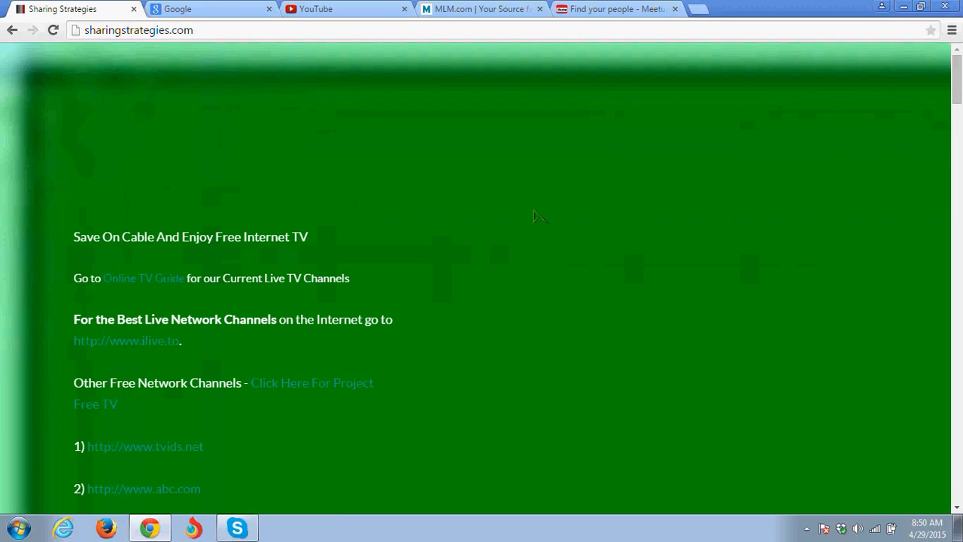
# Step: Scroll down through the free internet TV page's sports, movie and entertainment channel lists
pyautogui.scroll(-3)
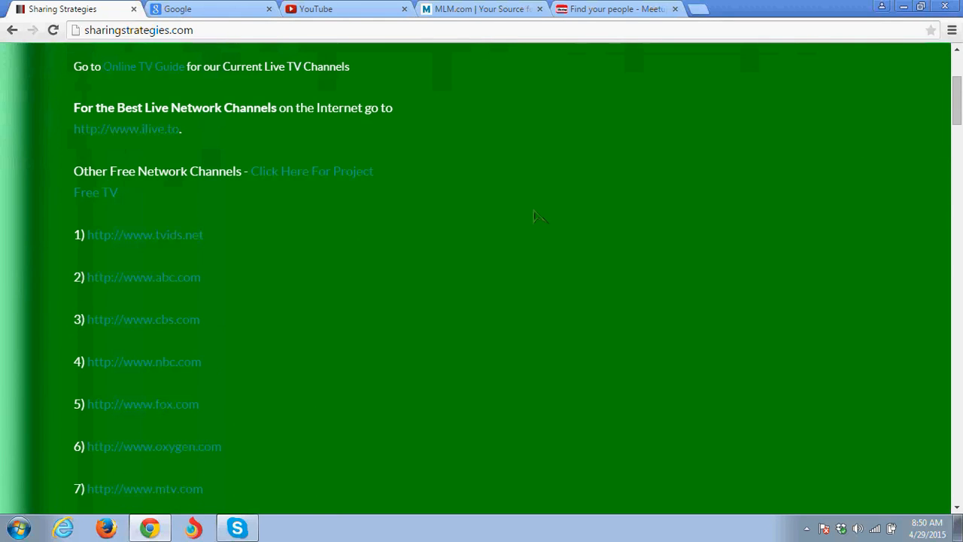
pyautogui.scroll(-3)
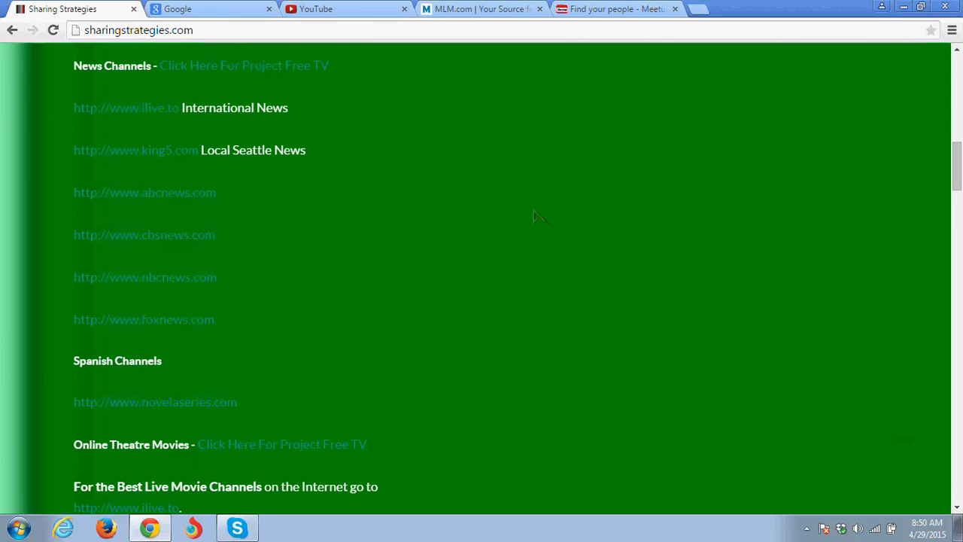
pyautogui.scroll(-3)
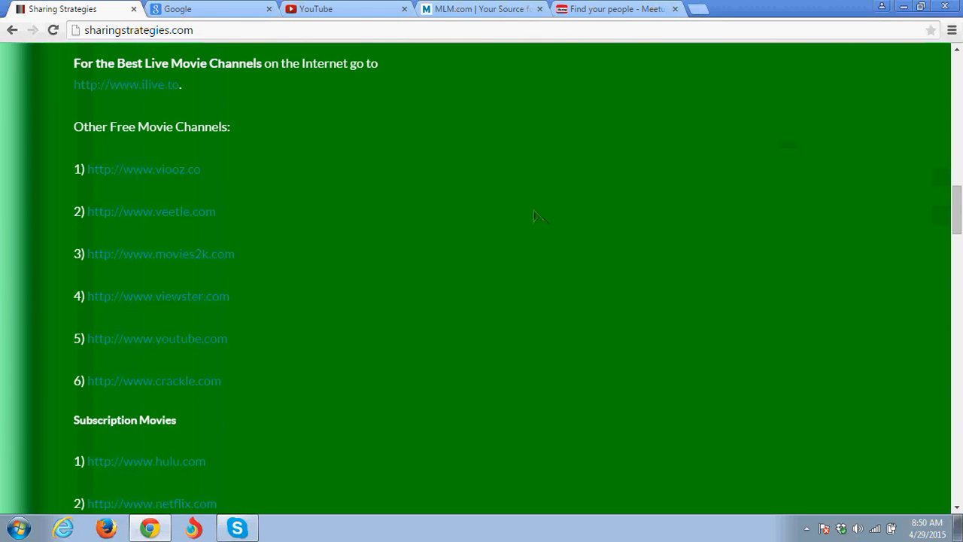
pyautogui.scroll(-3)
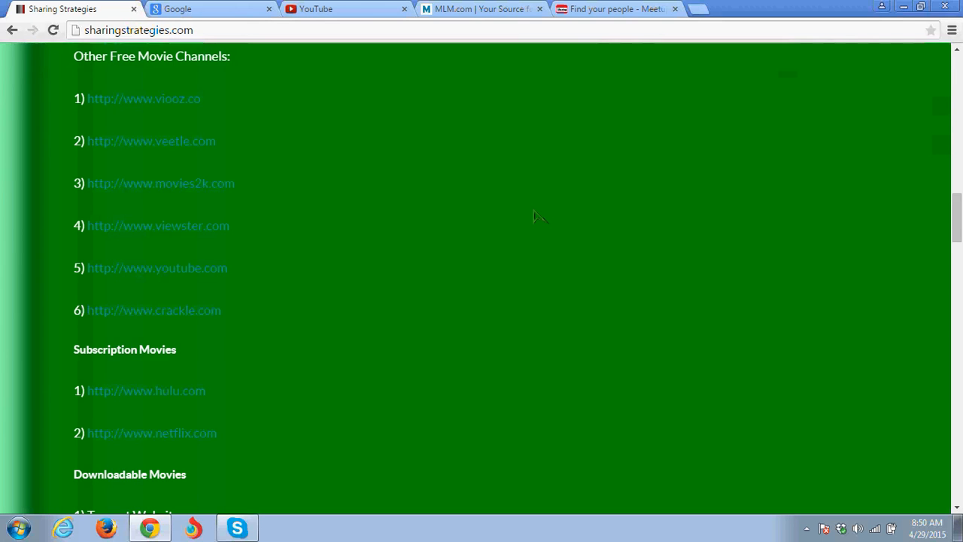
pyautogui.scroll(-3)
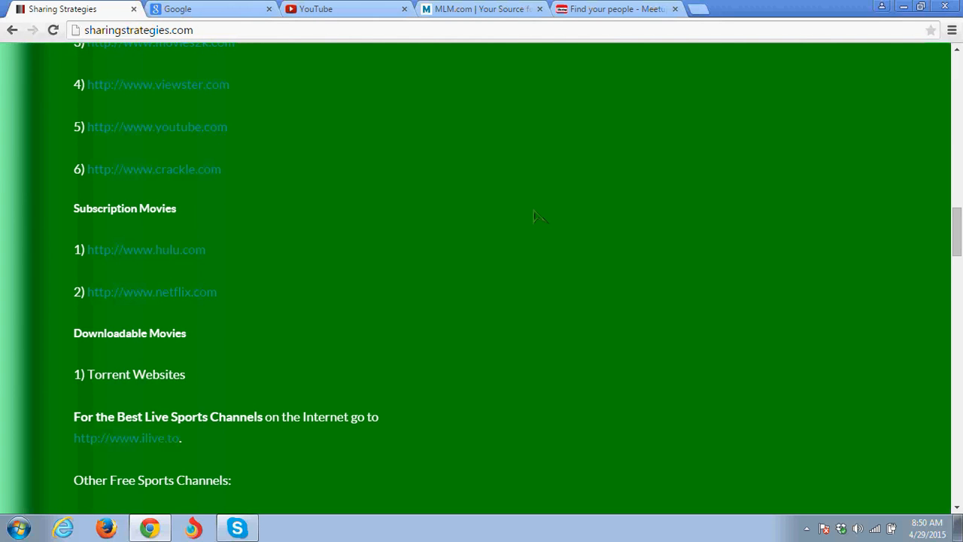
pyautogui.scroll(-3)
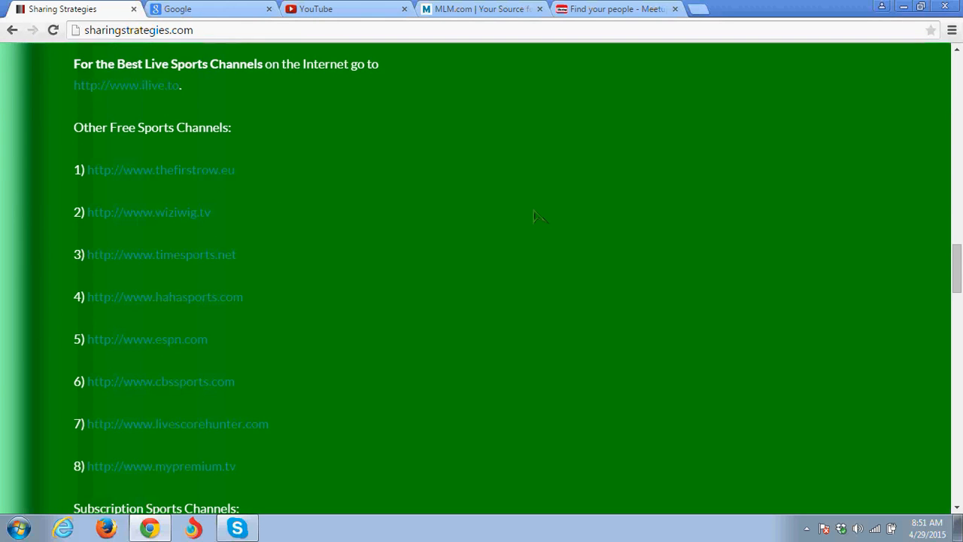
pyautogui.scroll(-3)
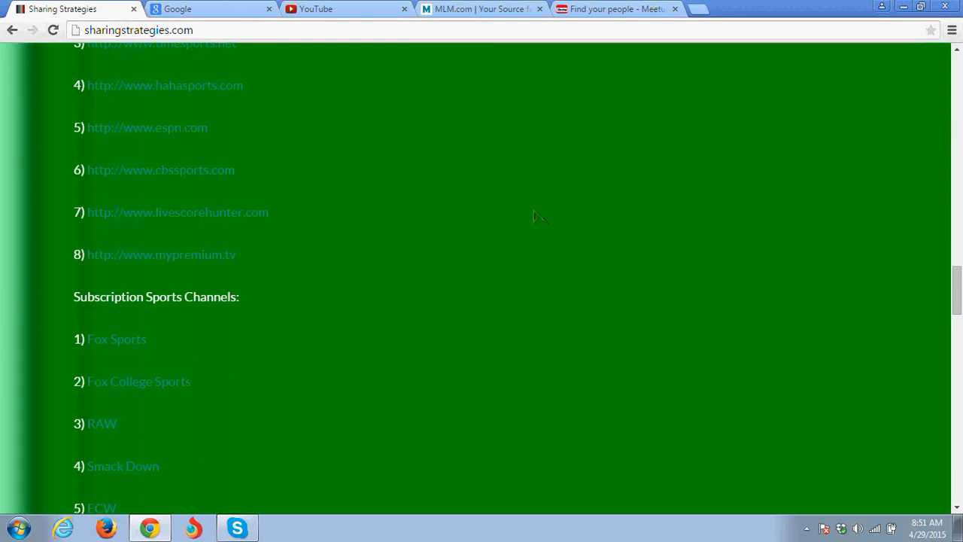
# Step: Scroll back up the channel lists to the page heading
pyautogui.scroll(3)
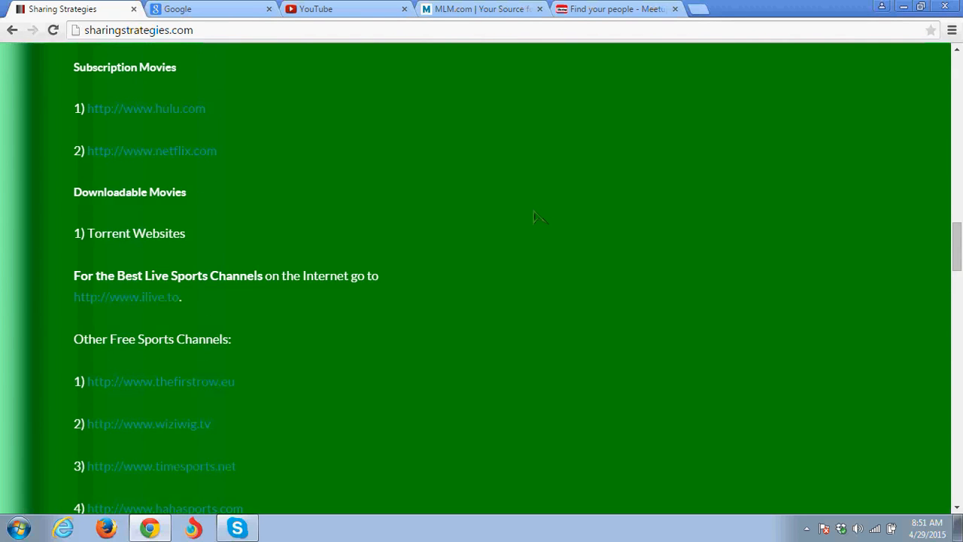
pyautogui.scroll(3)
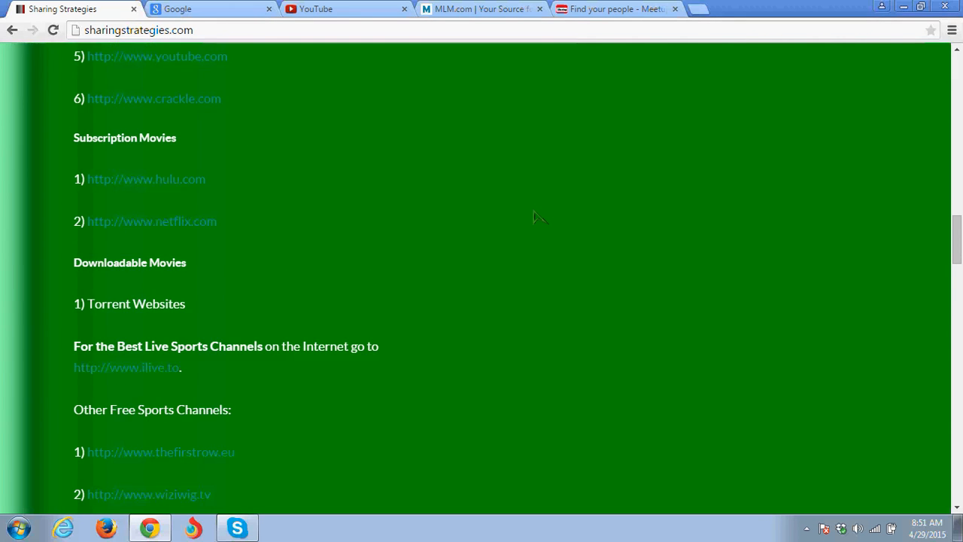
pyautogui.scroll(-3)
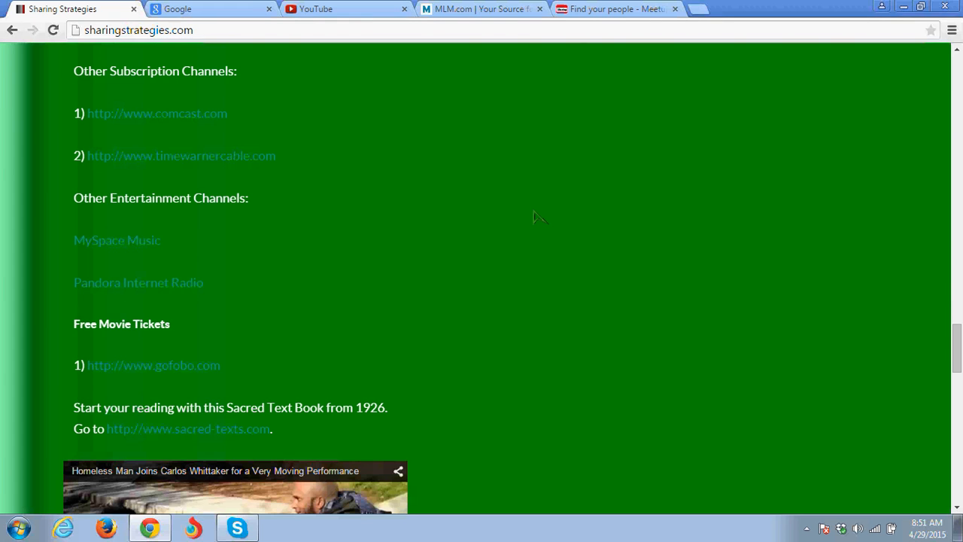
pyautogui.moveTo(345, 334)
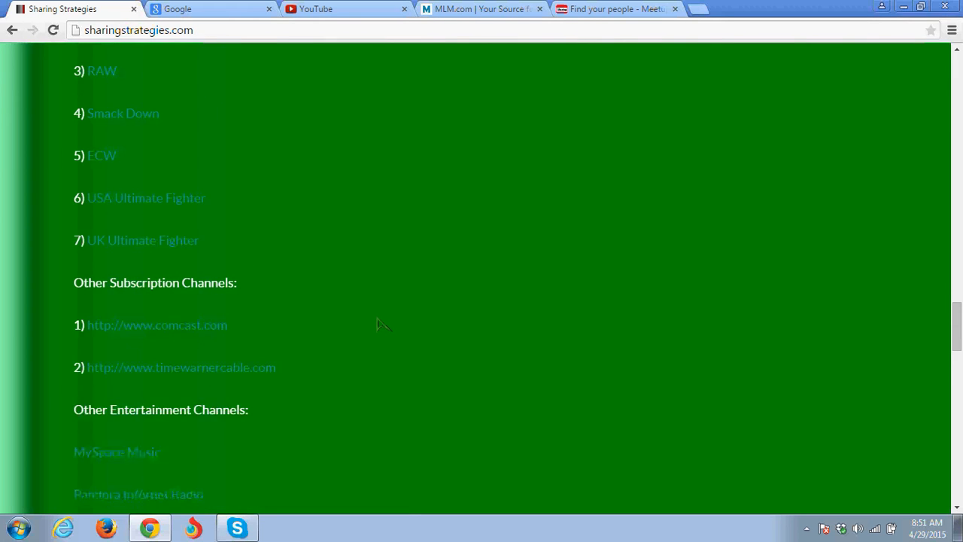
pyautogui.scroll(3)
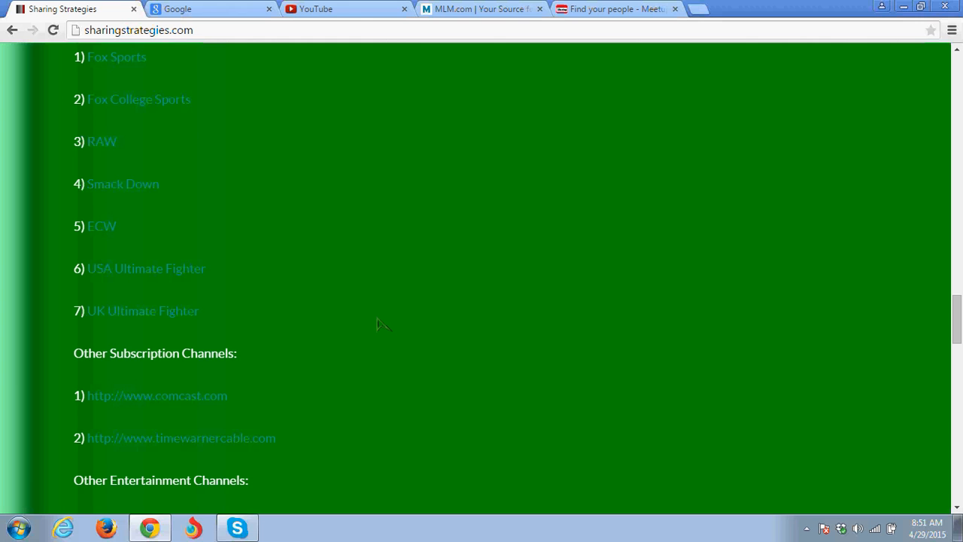
pyautogui.scroll(3)
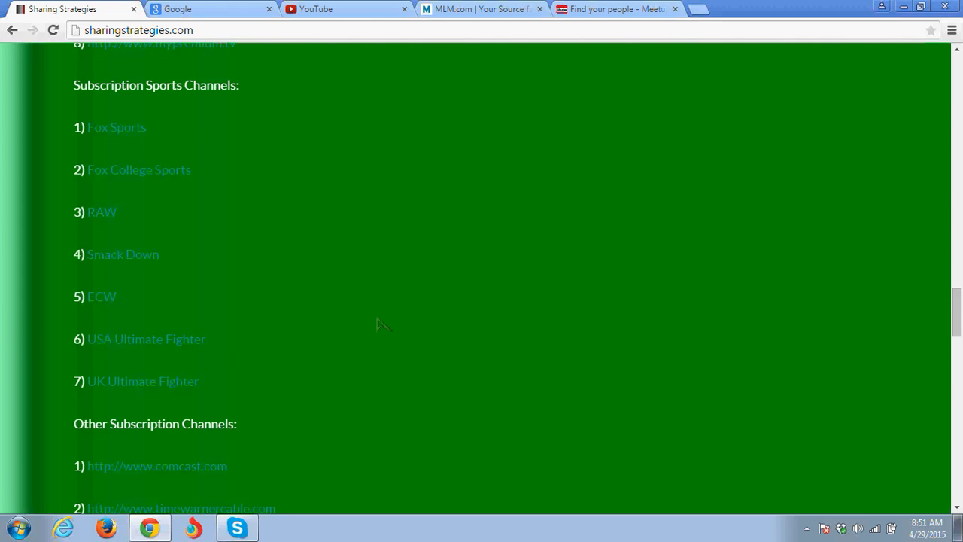
pyautogui.scroll(3)
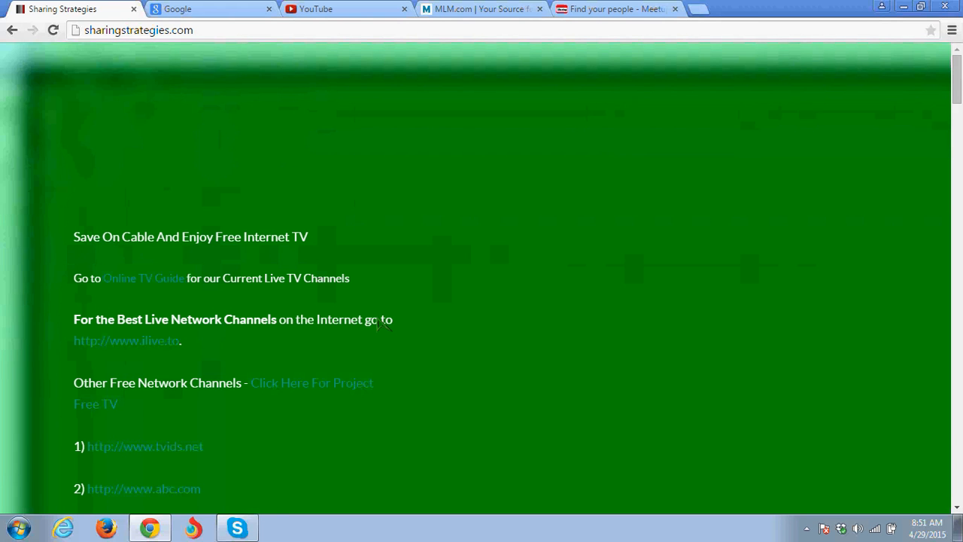
pyautogui.moveTo(16, 33)
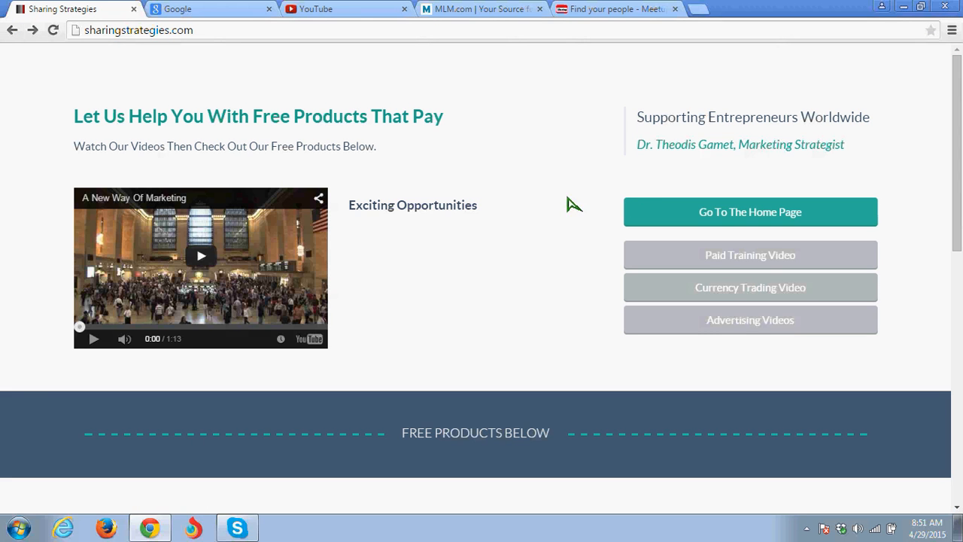
pyautogui.moveTo(720, 271)
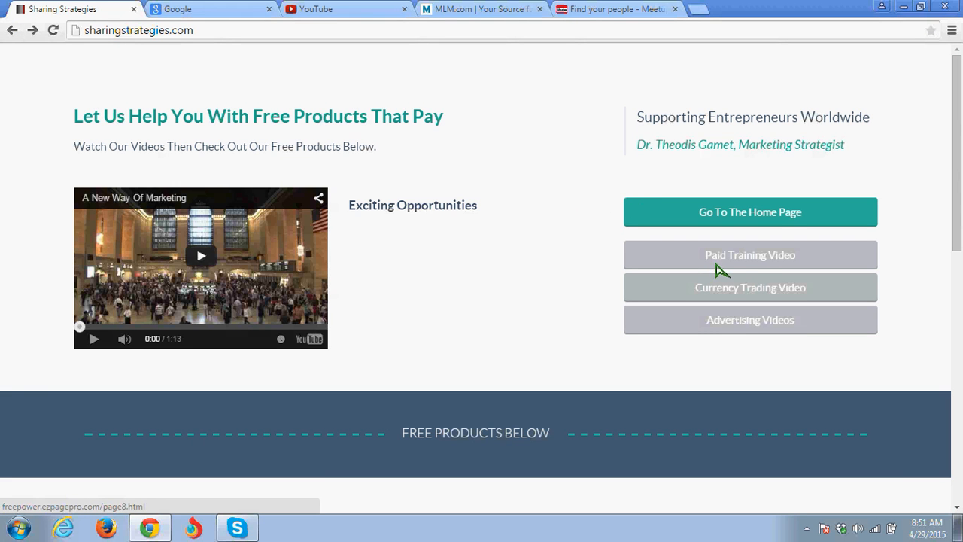
pyautogui.moveTo(765, 270)
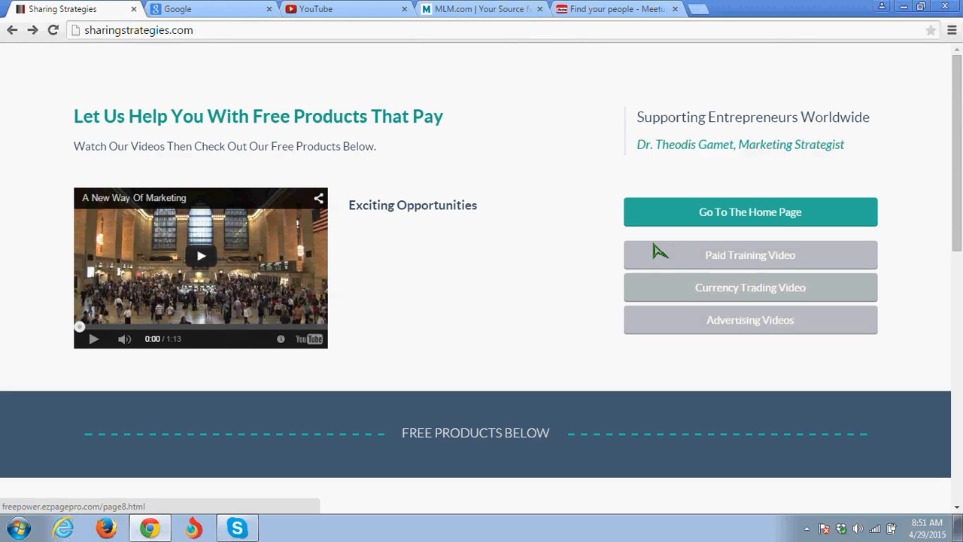
pyautogui.moveTo(551, 255)
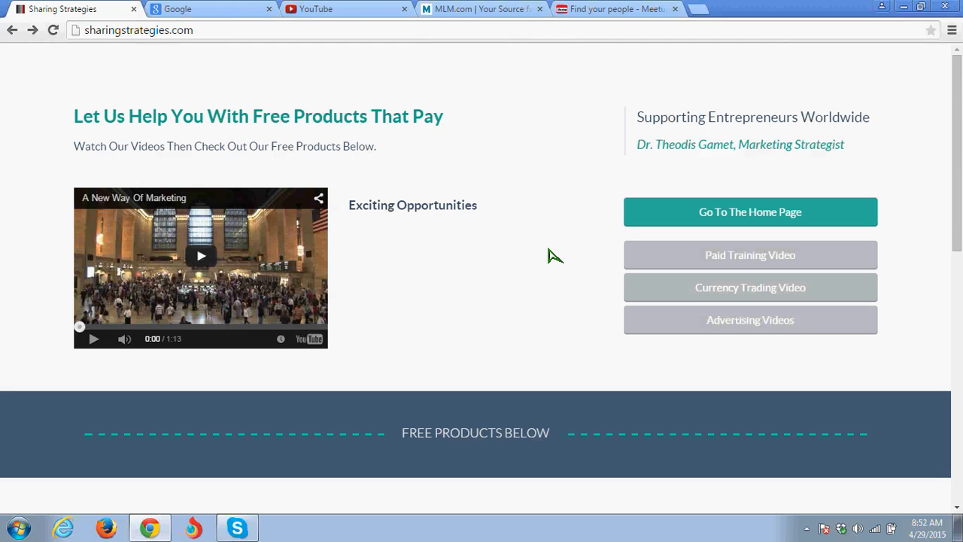
pyautogui.moveTo(250, 22)
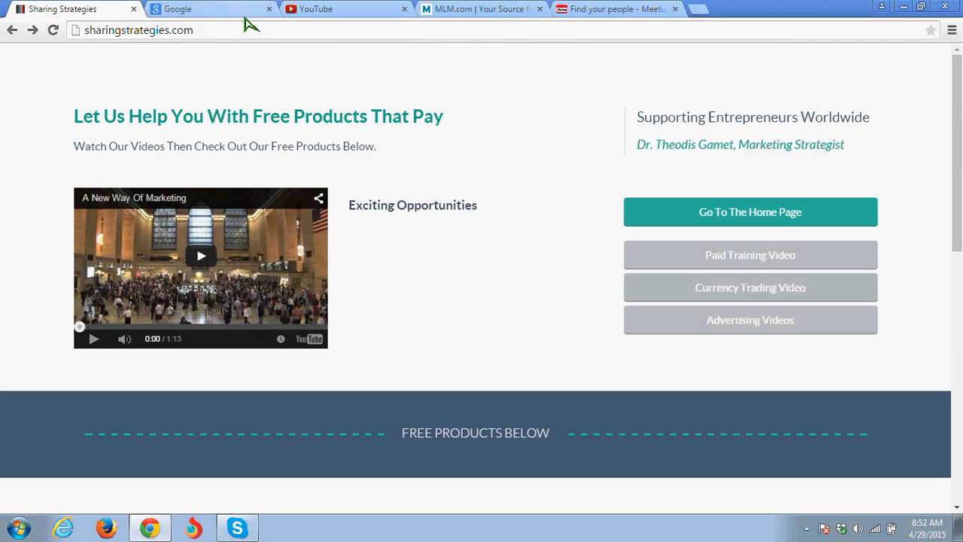
# Step: Search Google for the quoted company name "mannatech"
pyautogui.click(203, 9)
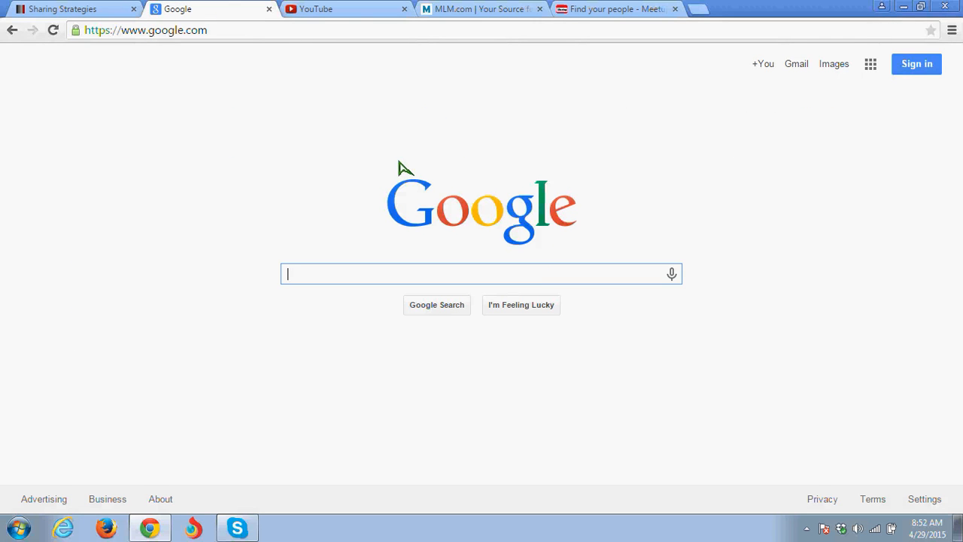
pyautogui.moveTo(325, 189)
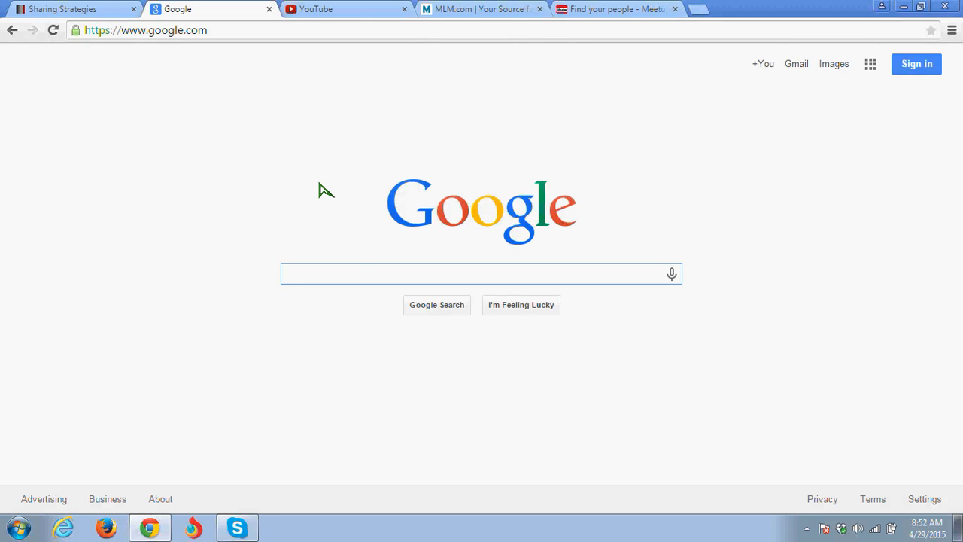
pyautogui.moveTo(355, 267)
pyautogui.write('"')
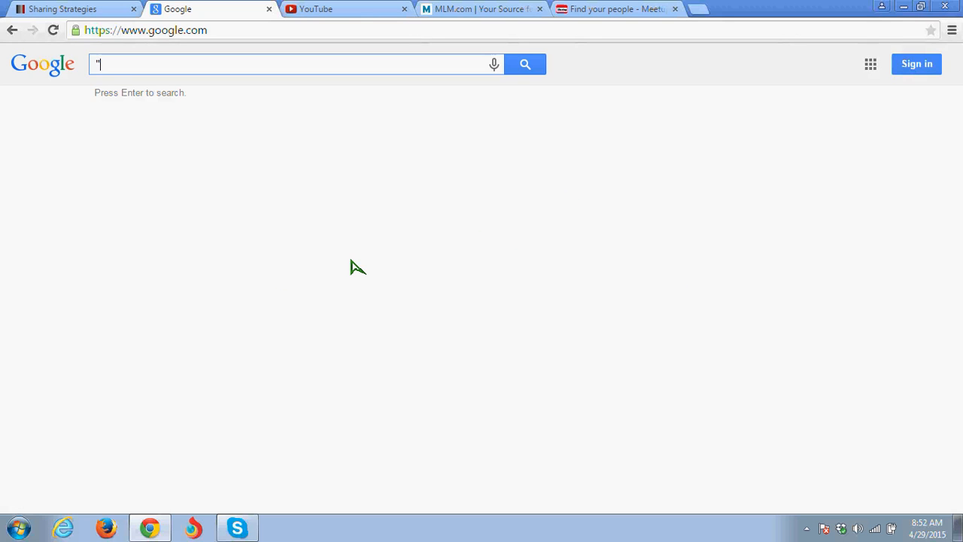
pyautogui.write('mannatech"')
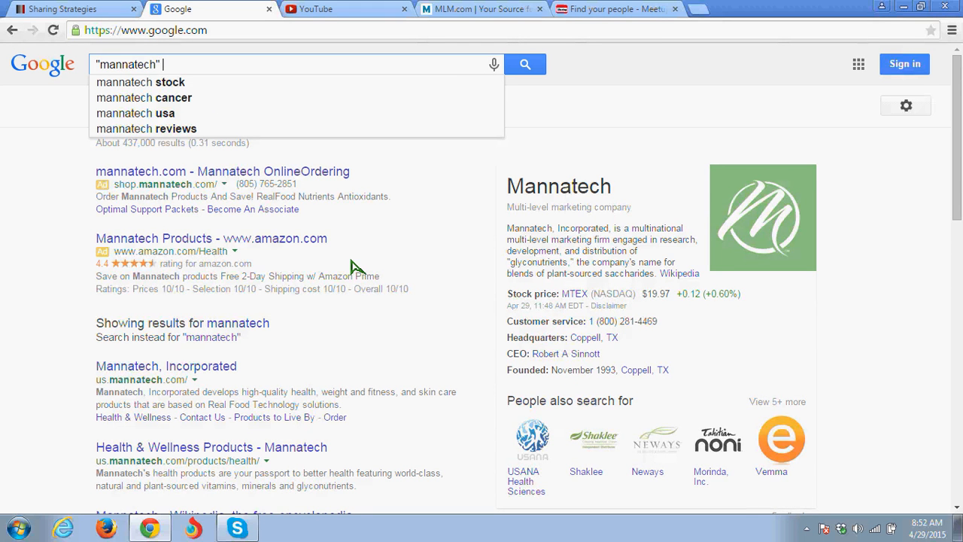
# Step: Search Google for "mannatech" 206 and scroll to the bottom of the results
pyautogui.write('206')
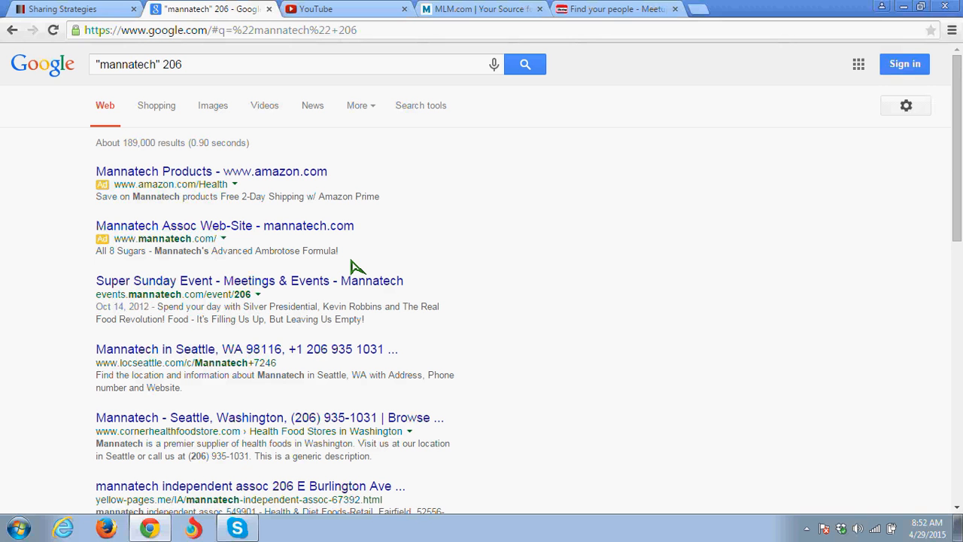
pyautogui.moveTo(326, 343)
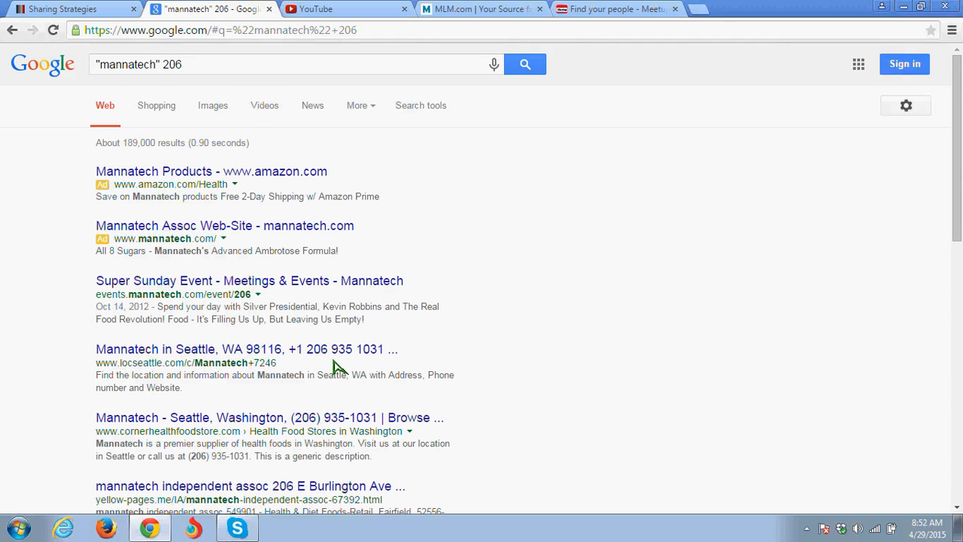
pyautogui.scroll(-3)
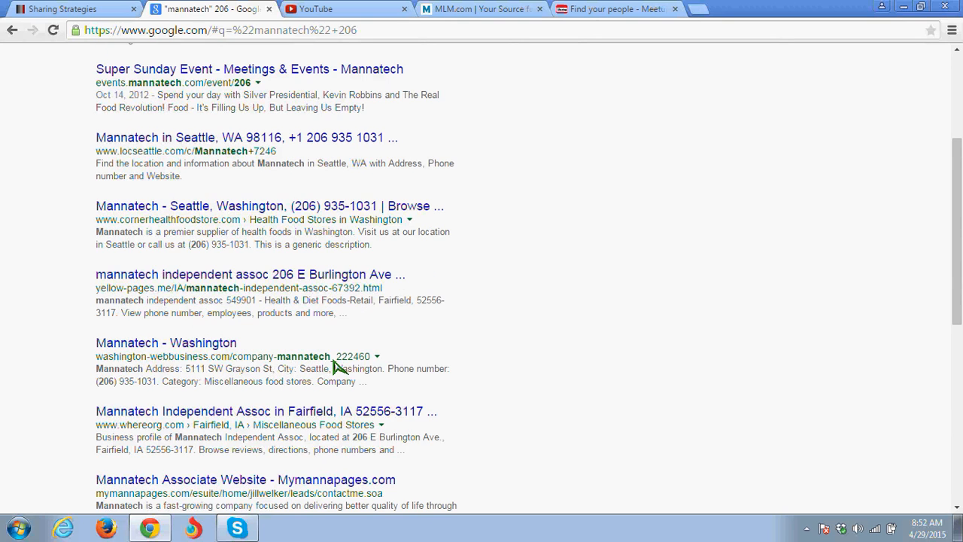
pyautogui.scroll(-3)
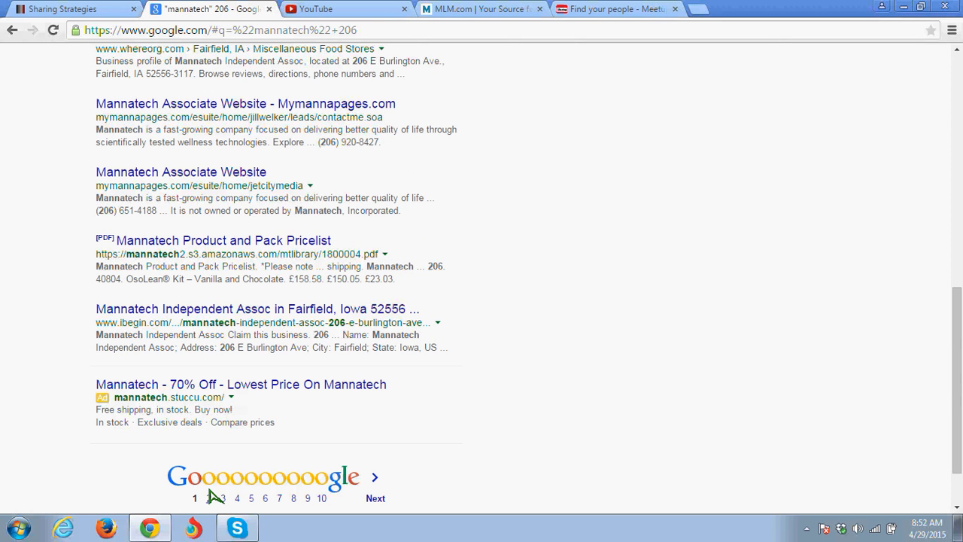
# Step: Review the second page of the "mannatech" 206 results
pyautogui.click(217, 498)
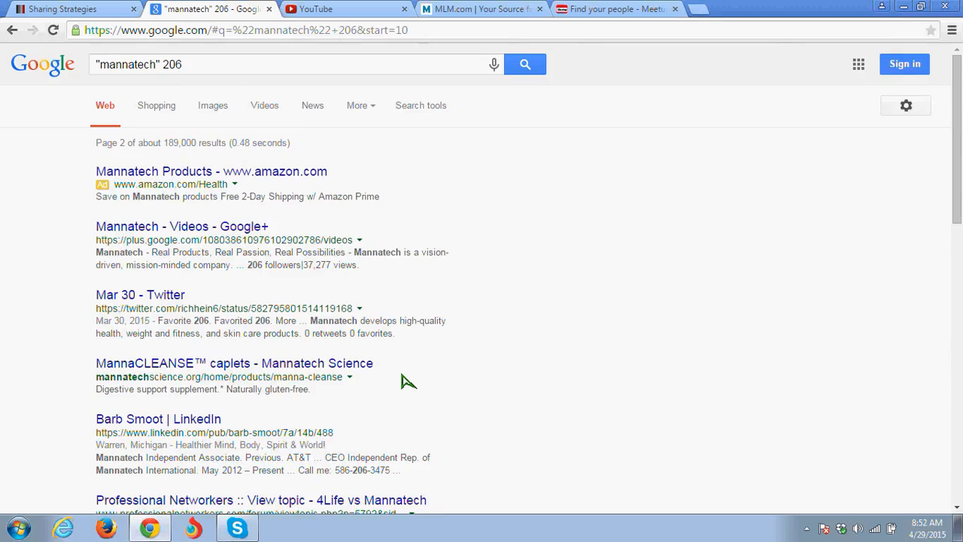
pyautogui.scroll(-3)
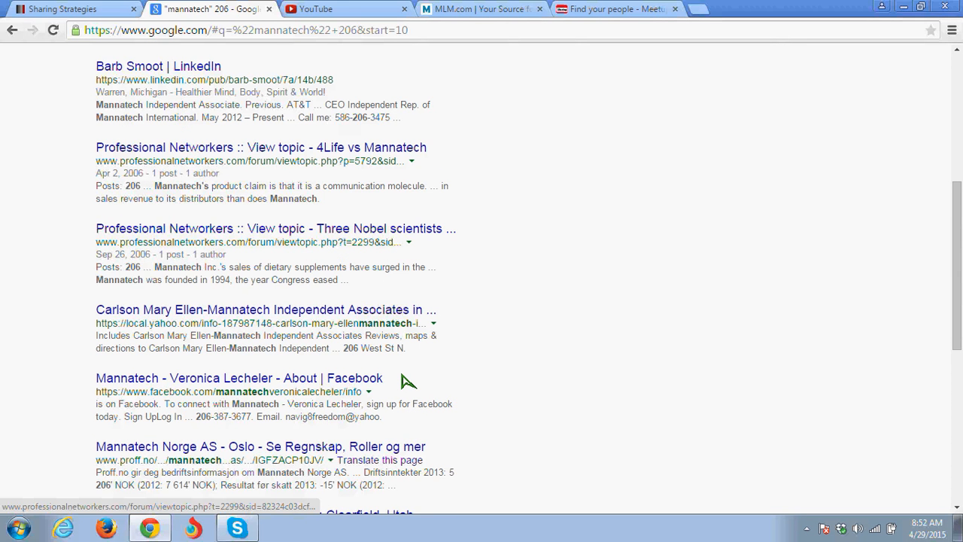
pyautogui.scroll(-3)
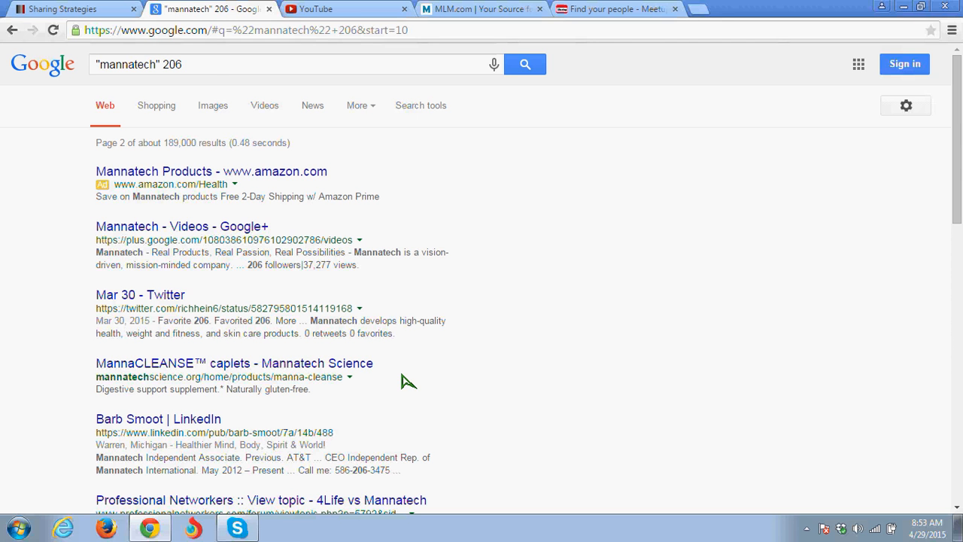
# Step: Change the area code to search "mannatech" 619 and scan its results
pyautogui.click(186, 64)
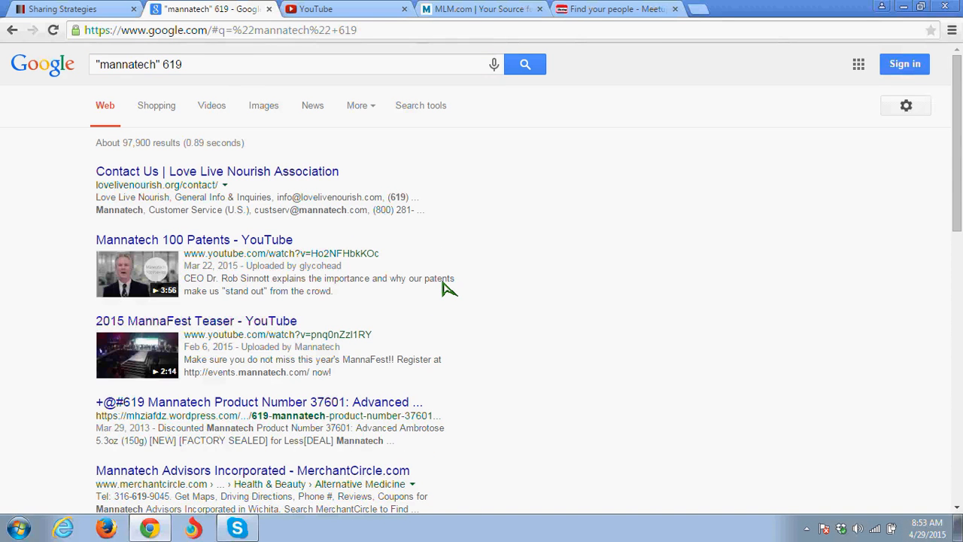
pyautogui.scroll(-3)
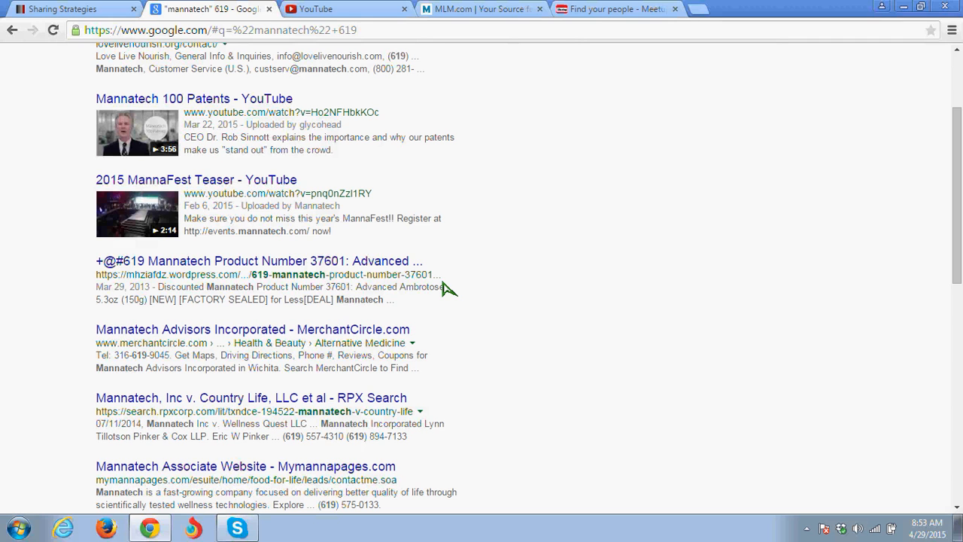
pyautogui.moveTo(446, 372)
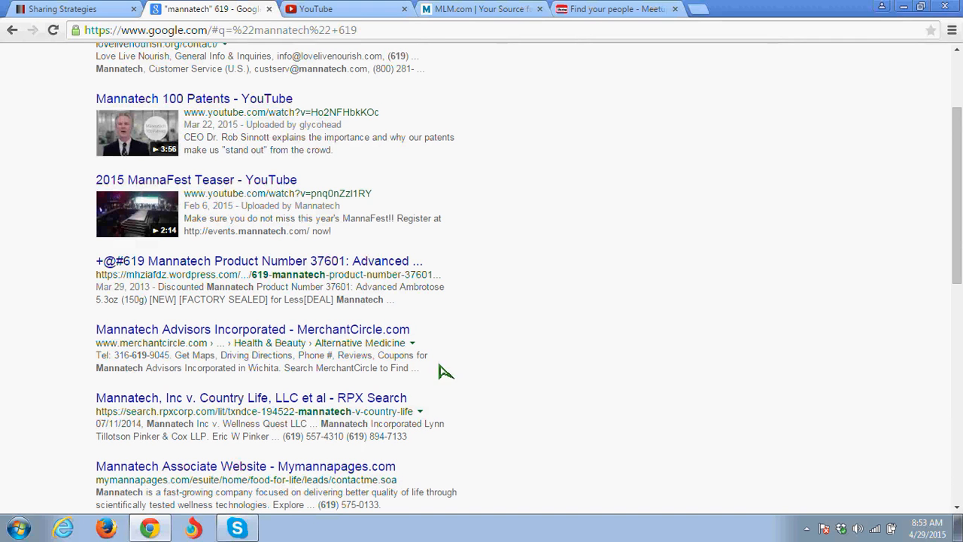
pyautogui.moveTo(489, 356)
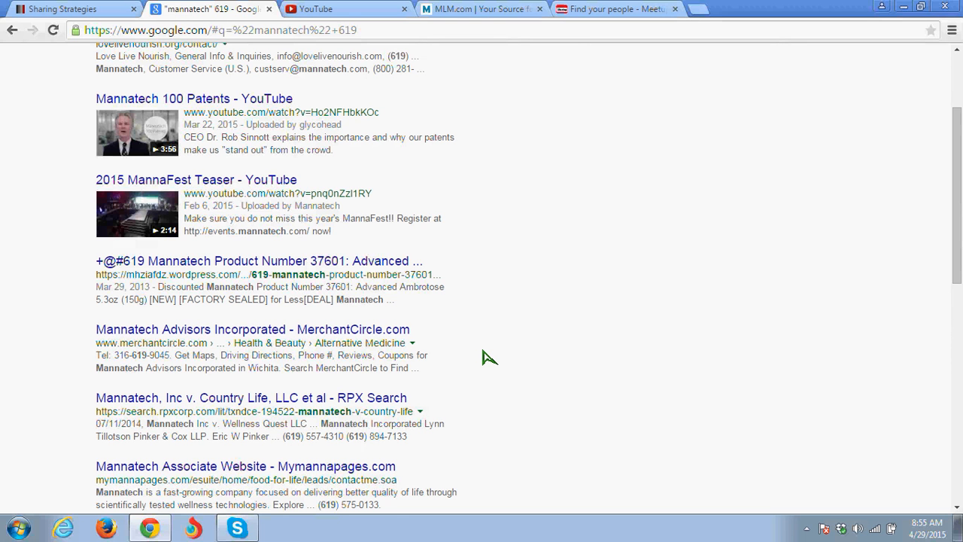
pyautogui.scroll(3)
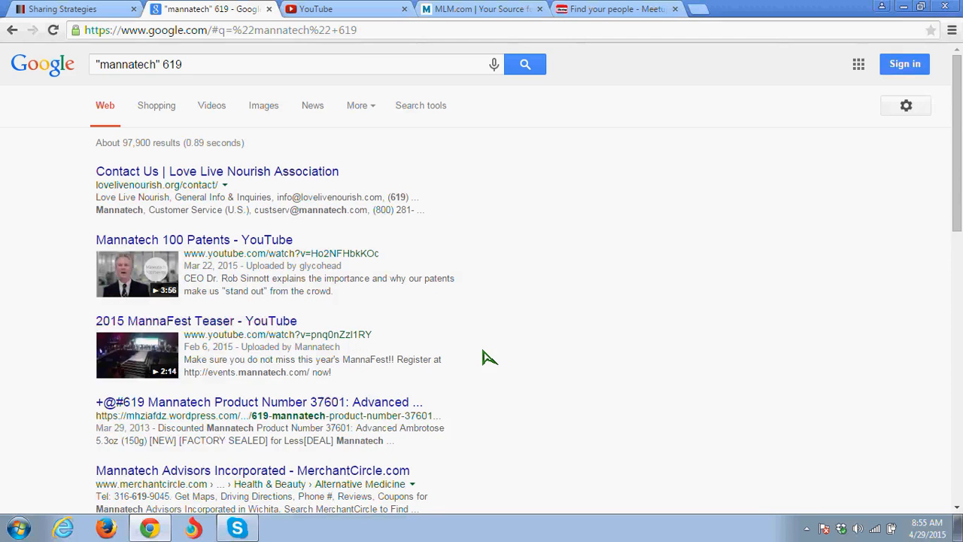
pyautogui.moveTo(319, 27)
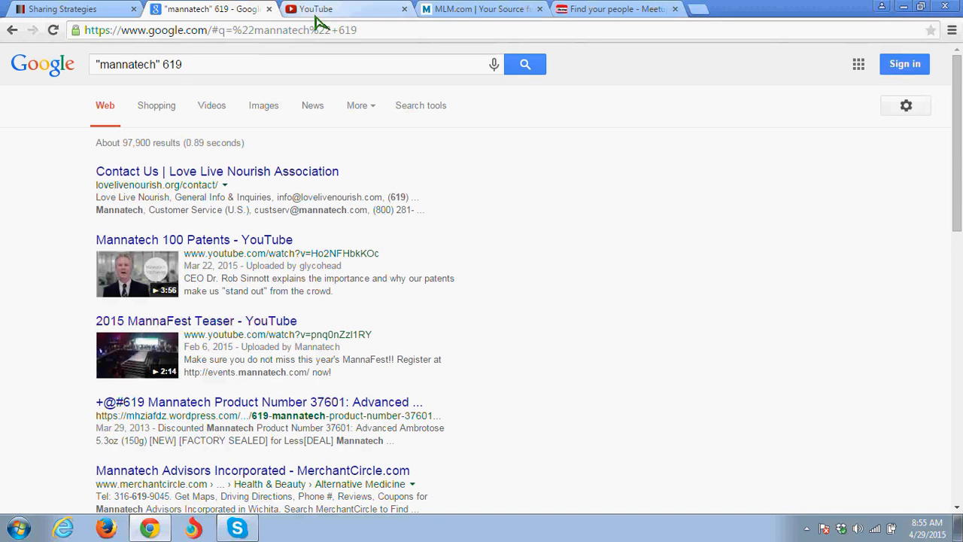
# Step: Search YouTube for "amway 206" videos
pyautogui.click(331, 9)
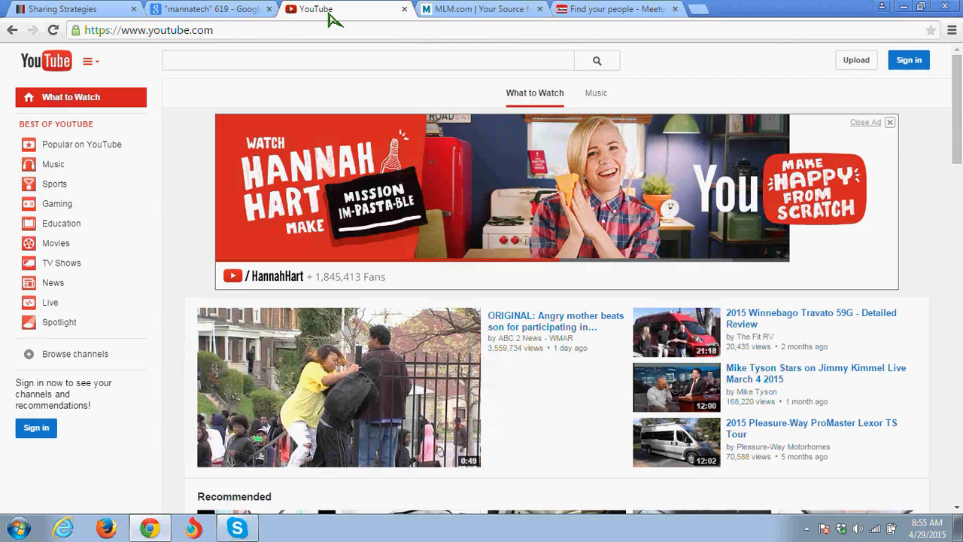
pyautogui.write('amway 206')
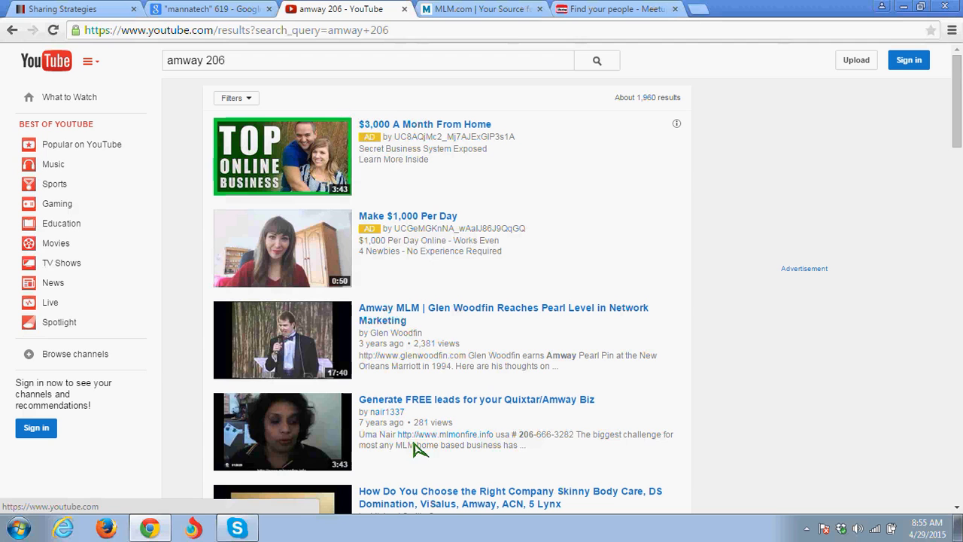
pyautogui.moveTo(550, 451)
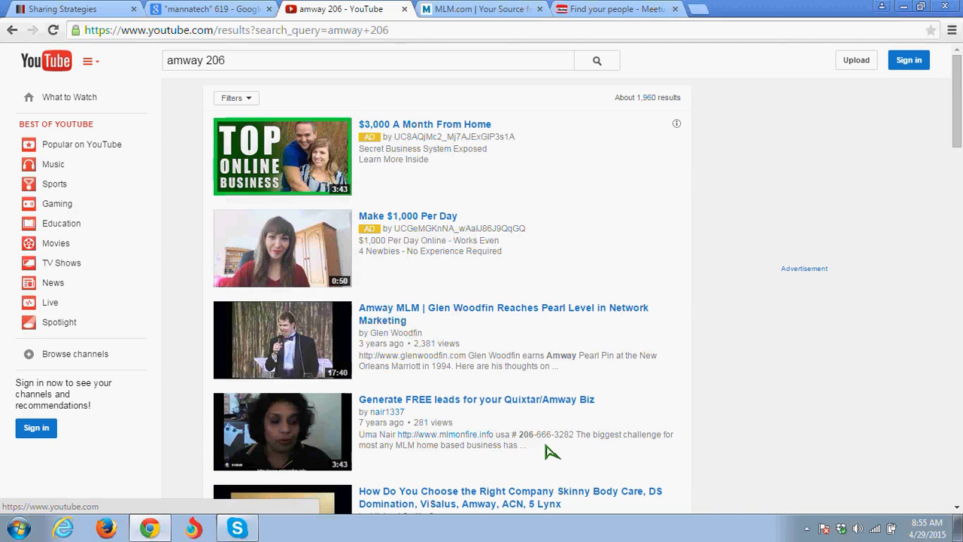
pyautogui.moveTo(548, 451)
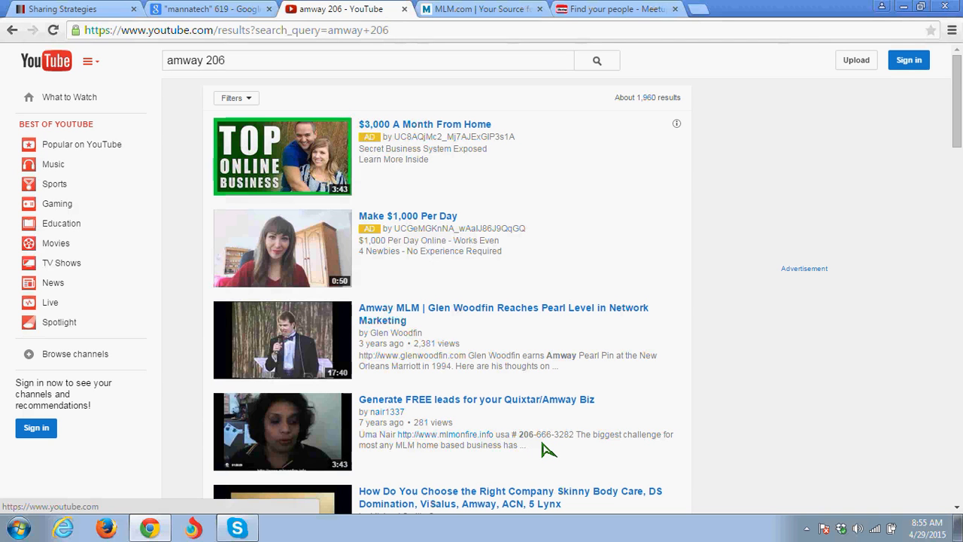
pyautogui.moveTo(554, 418)
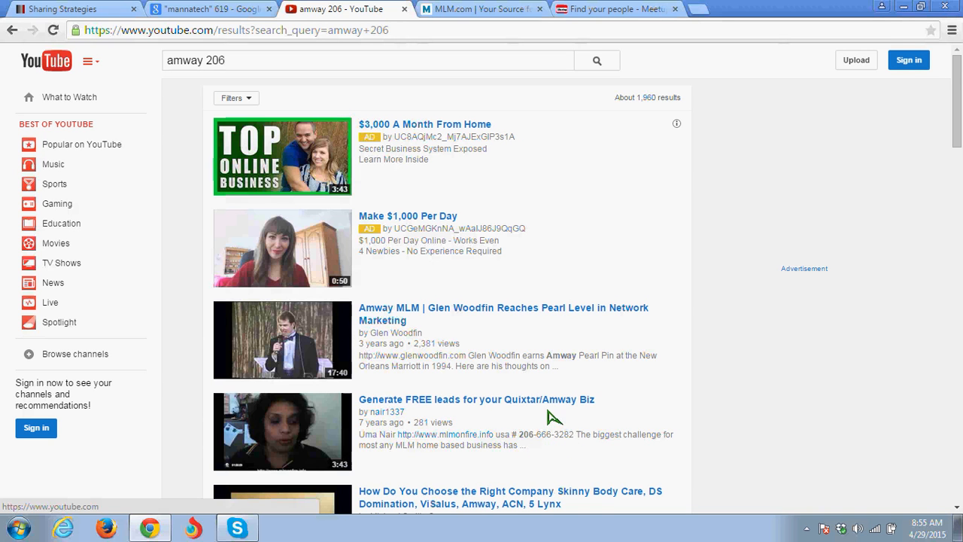
pyautogui.moveTo(407, 438)
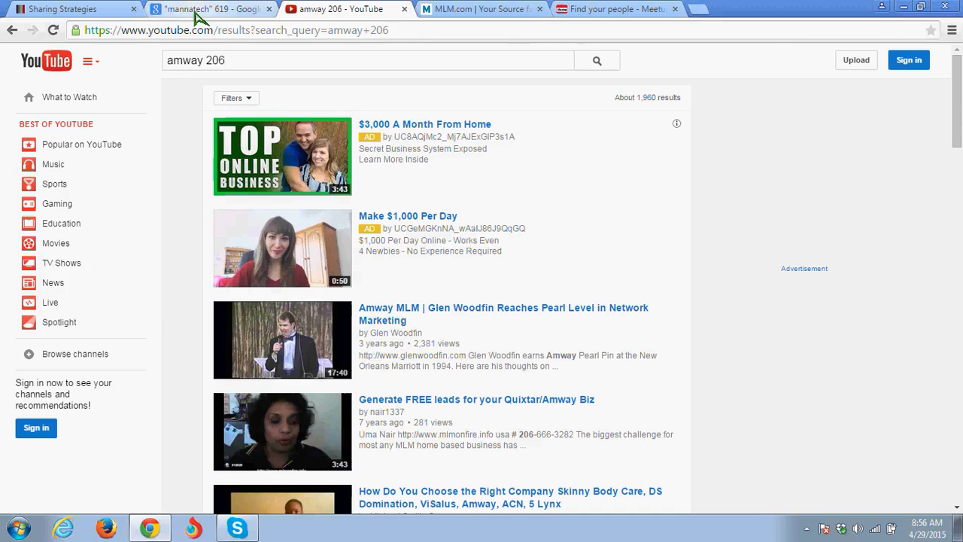
# Step: Return to the Google results for "mannatech" 619
pyautogui.click(211, 9)
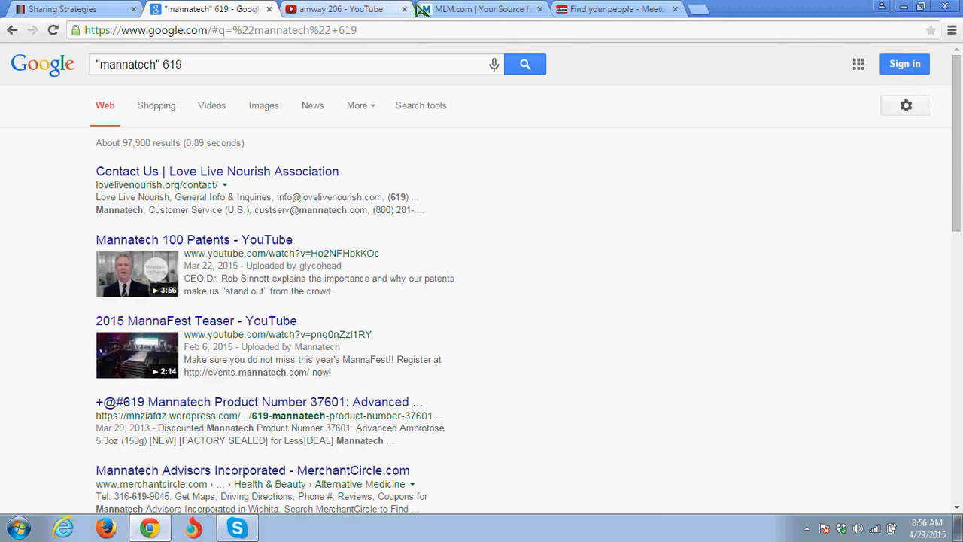
pyautogui.moveTo(158, 74)
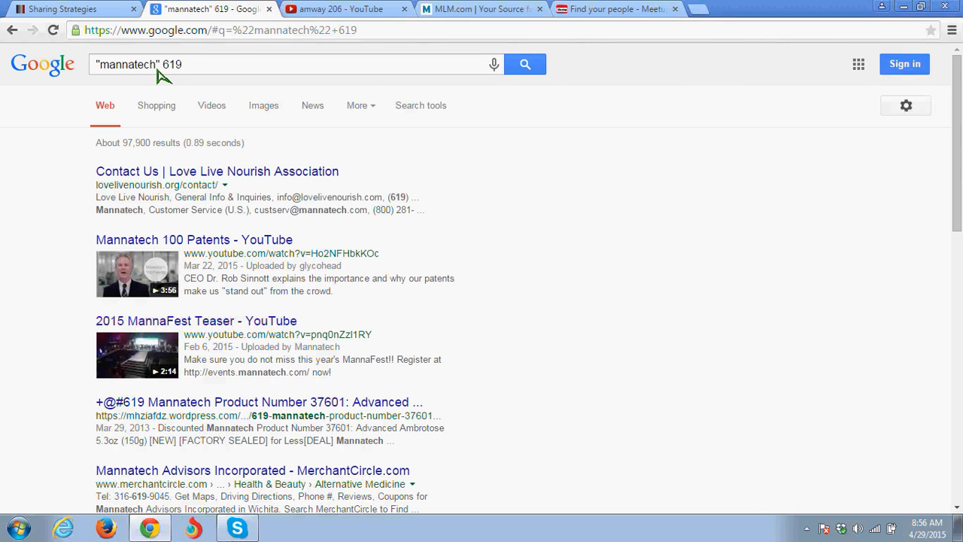
pyautogui.moveTo(434, 23)
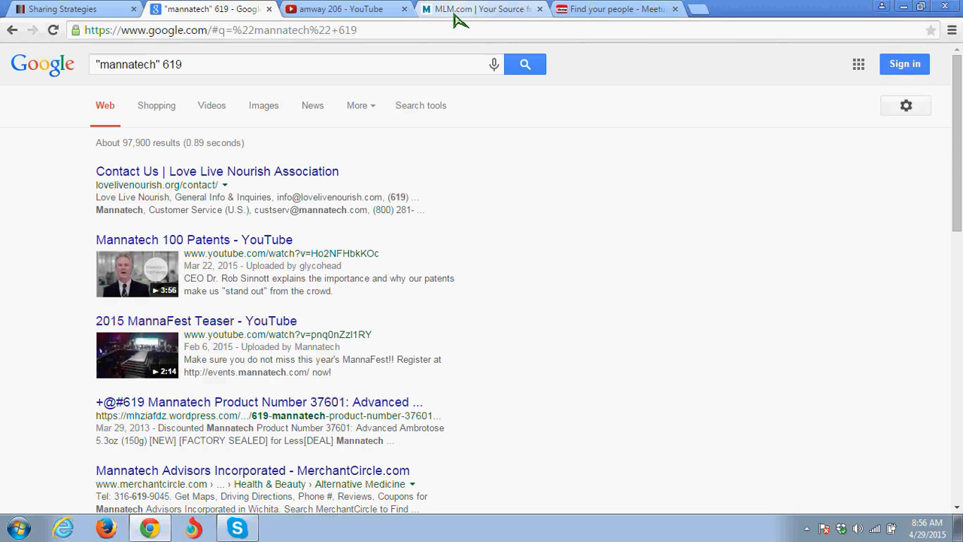
pyautogui.moveTo(454, 44)
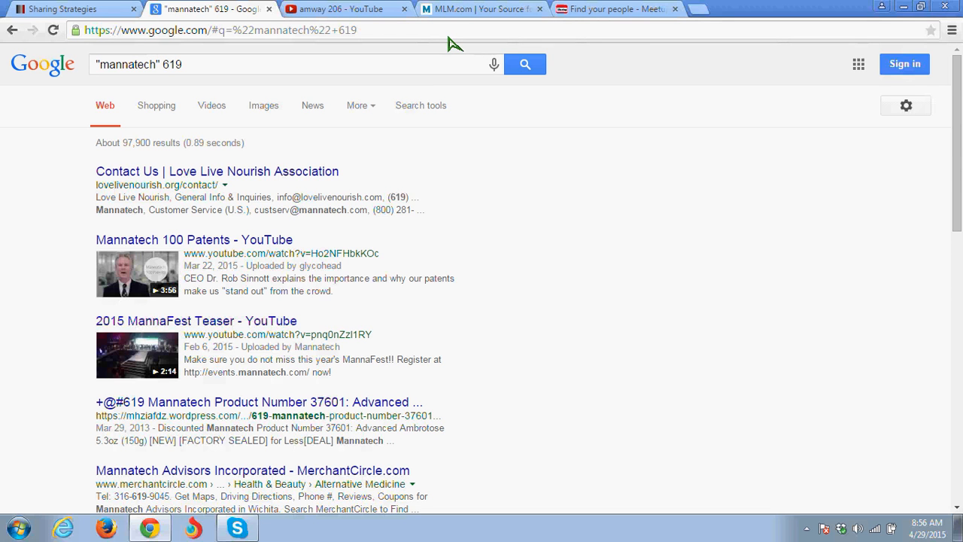
pyautogui.moveTo(408, 132)
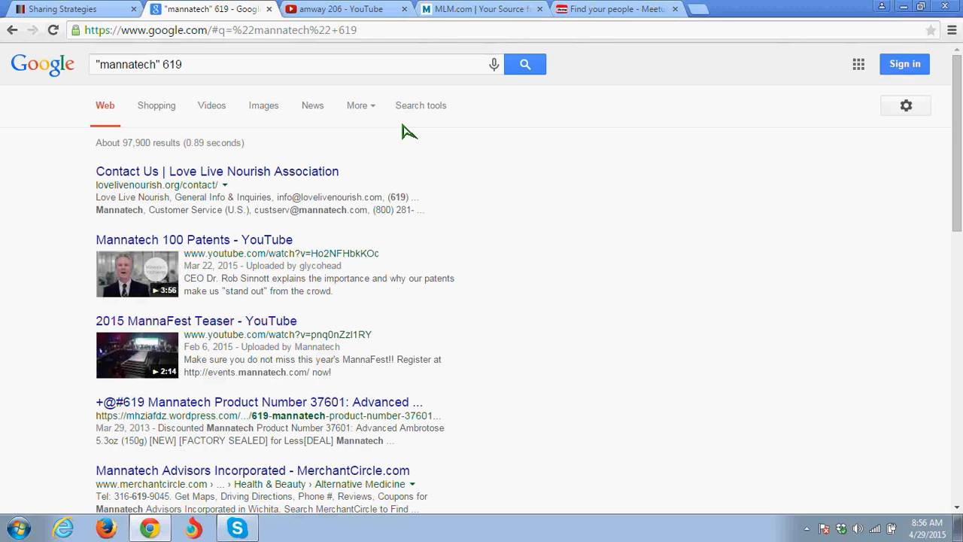
pyautogui.moveTo(407, 150)
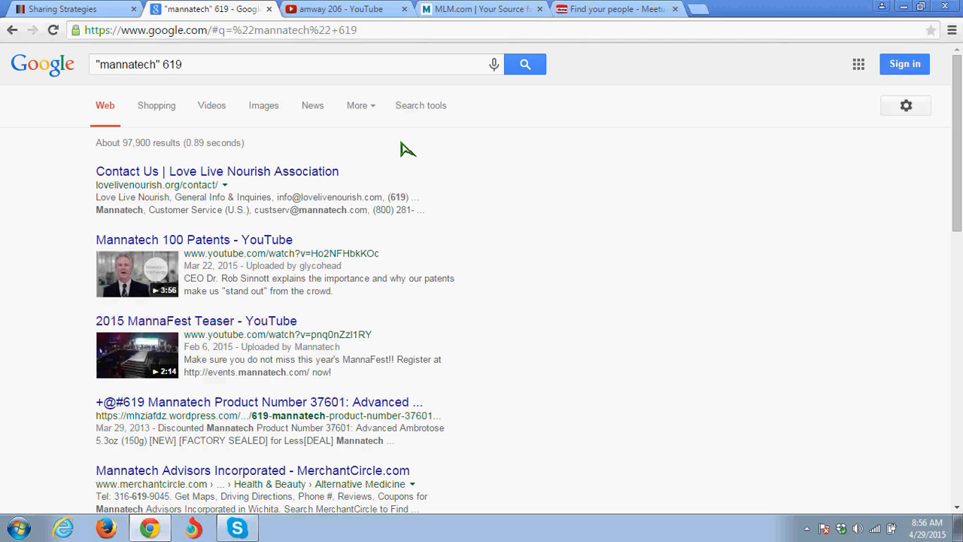
pyautogui.moveTo(415, 159)
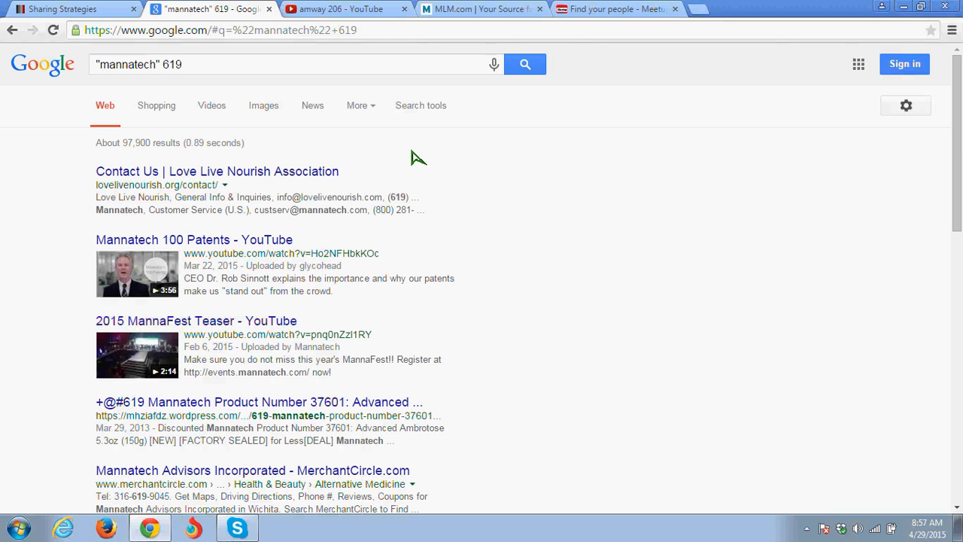
pyautogui.moveTo(469, 17)
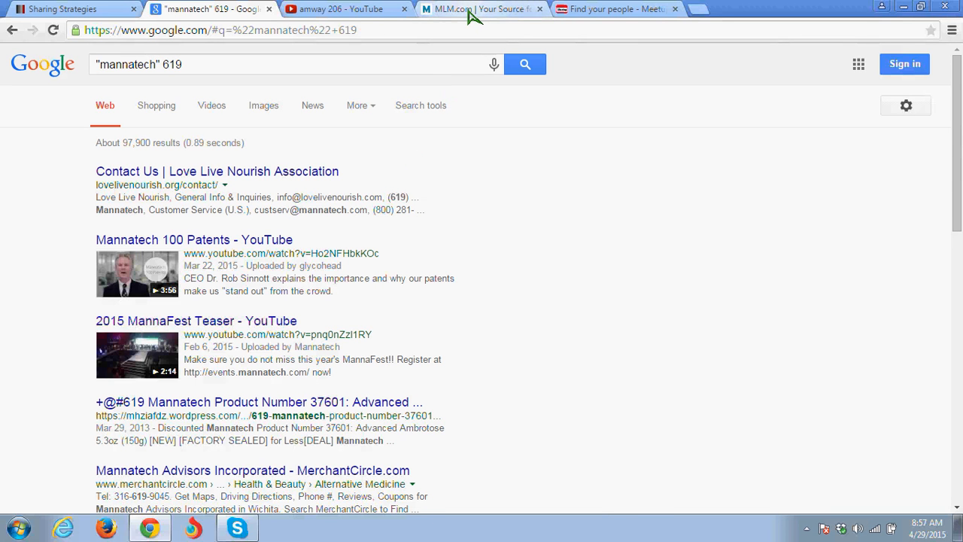
# Step: Go to MLM.com and bring up its directory of 610 United States companies
pyautogui.click(474, 10)
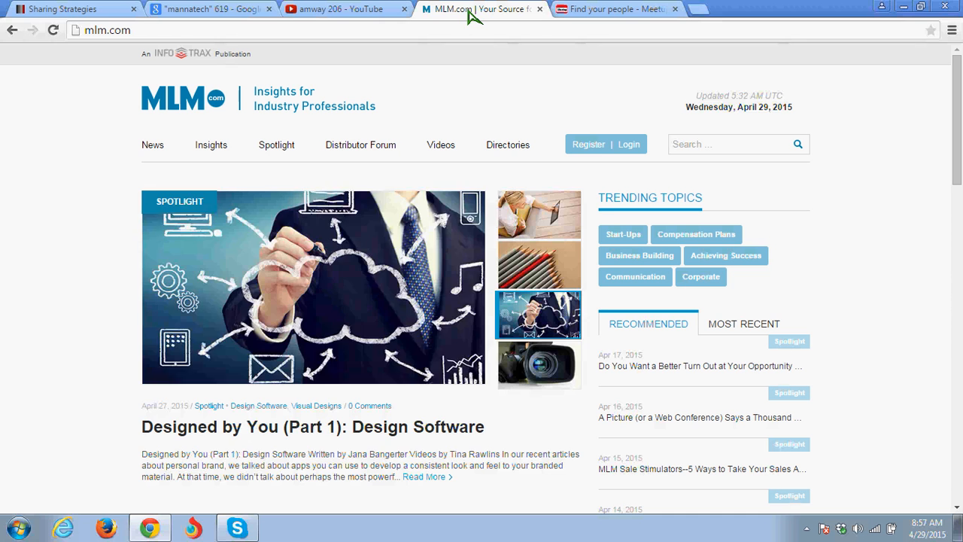
pyautogui.click(539, 366)
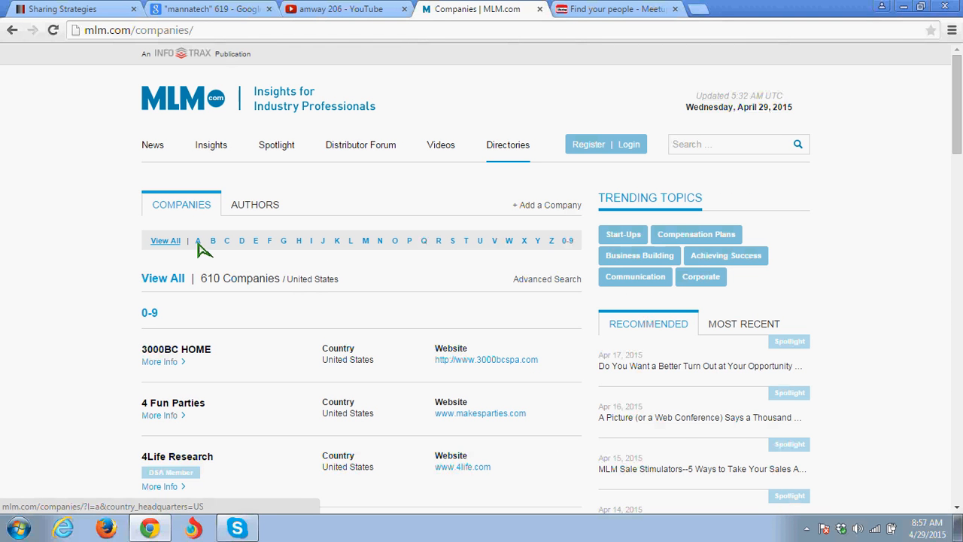
# Step: Filter the MLM.com directory to the 44 companies under A and browse them, including Amway
pyautogui.click(199, 241)
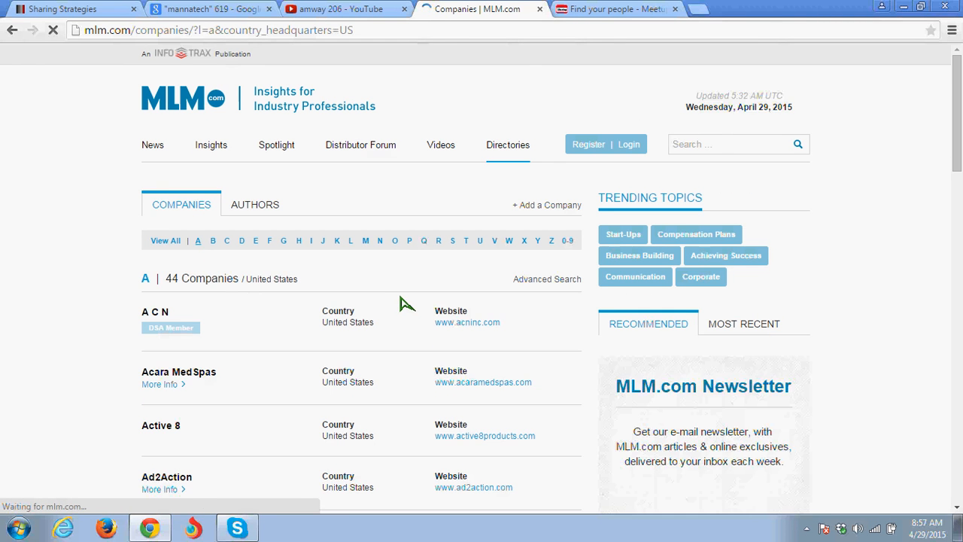
pyautogui.scroll(-3)
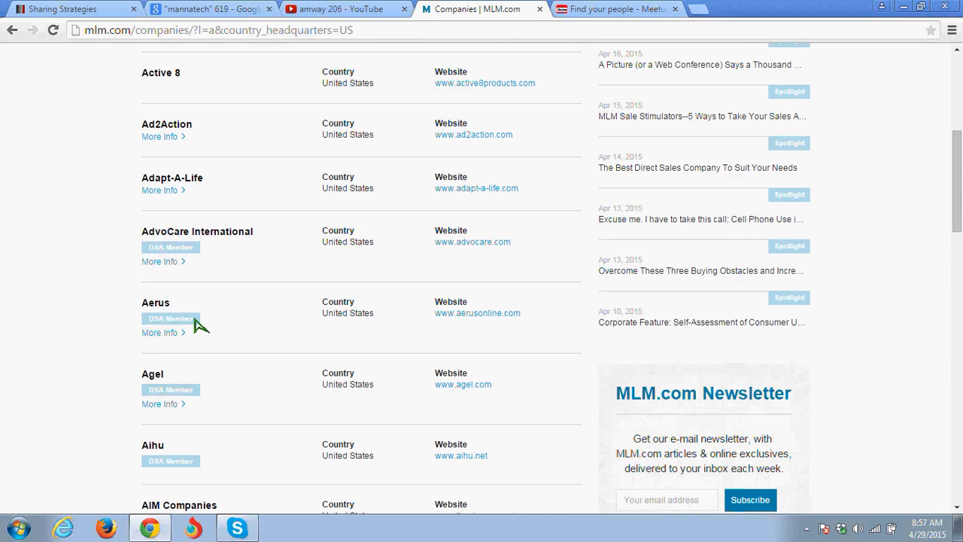
pyautogui.scroll(-3)
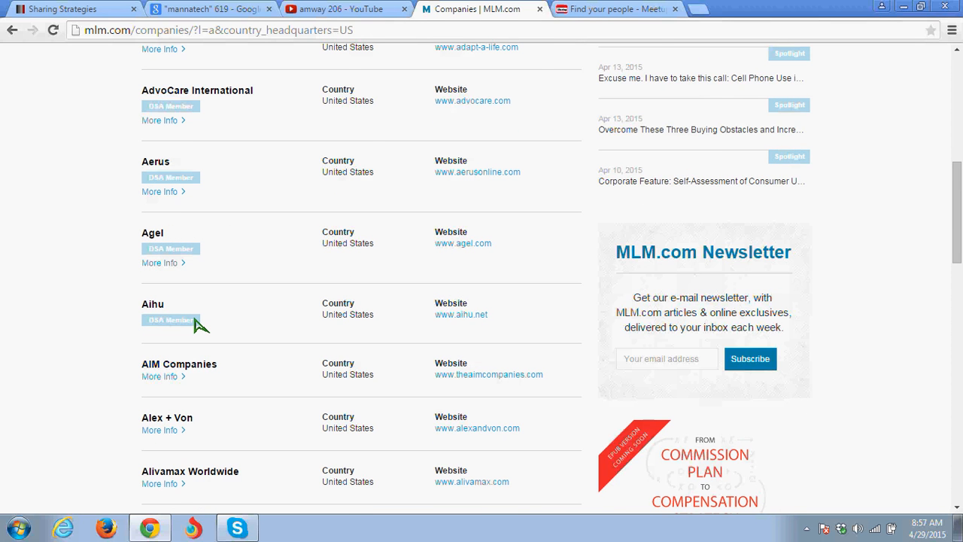
pyautogui.scroll(-3)
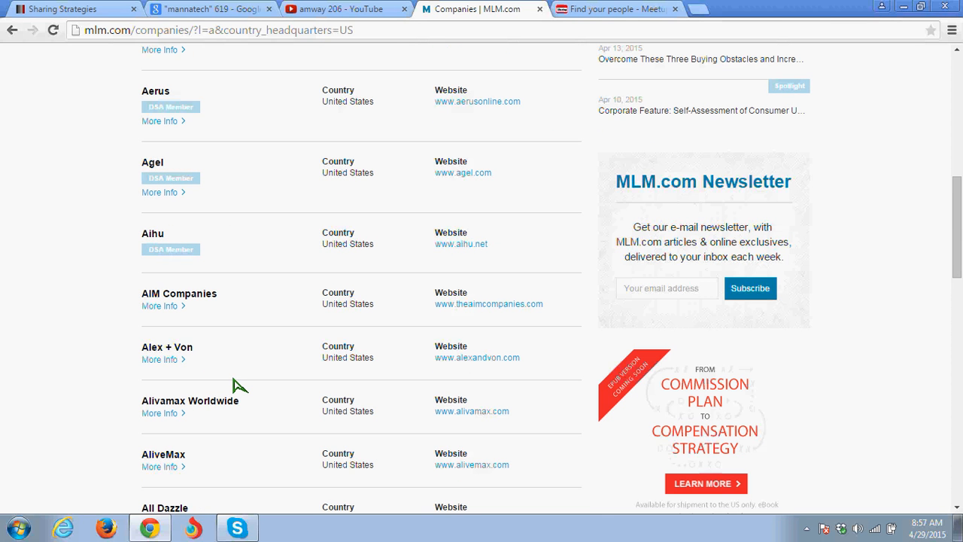
pyautogui.scroll(-3)
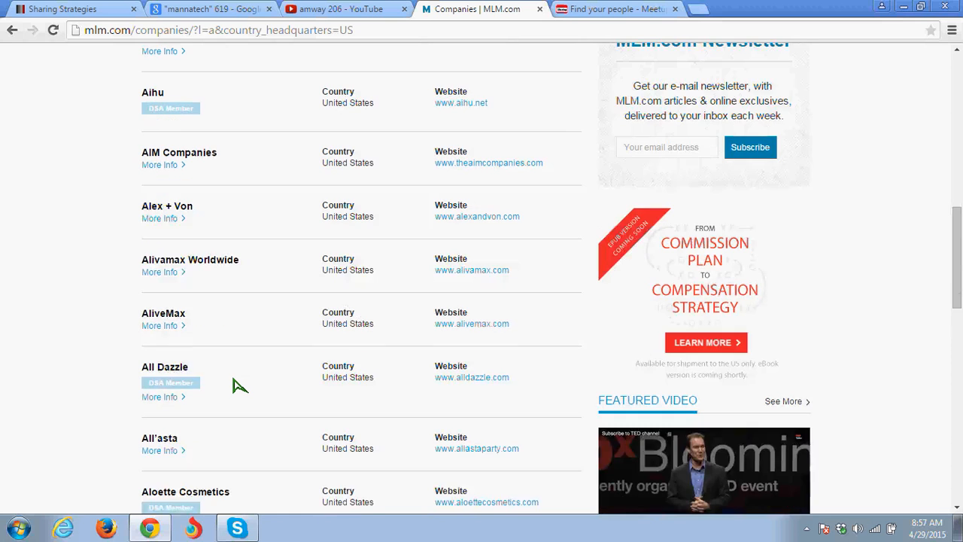
pyautogui.scroll(-3)
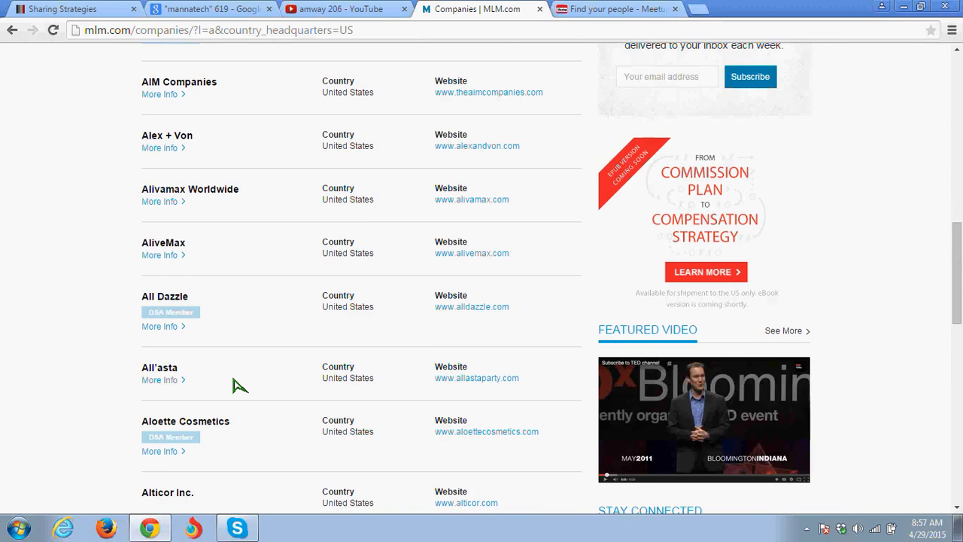
pyautogui.scroll(-3)
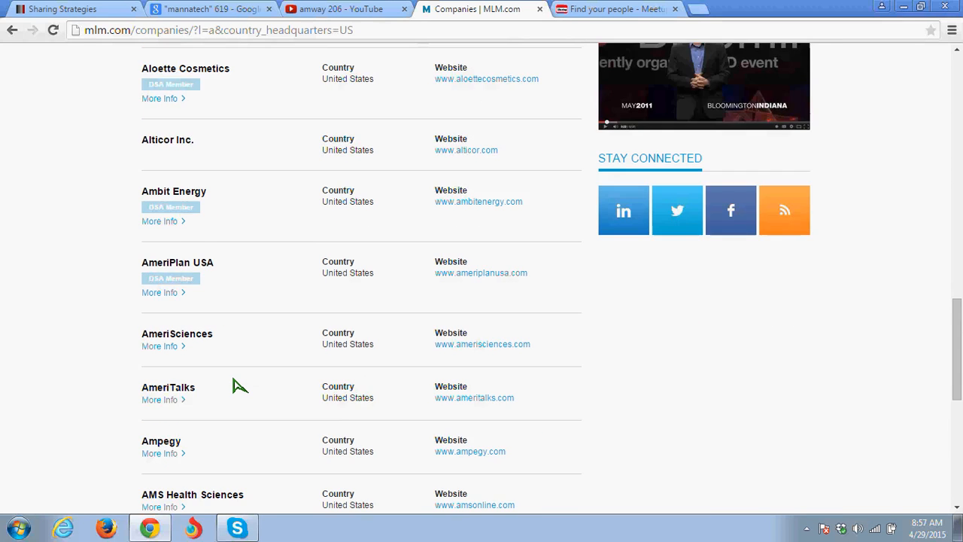
pyautogui.scroll(-3)
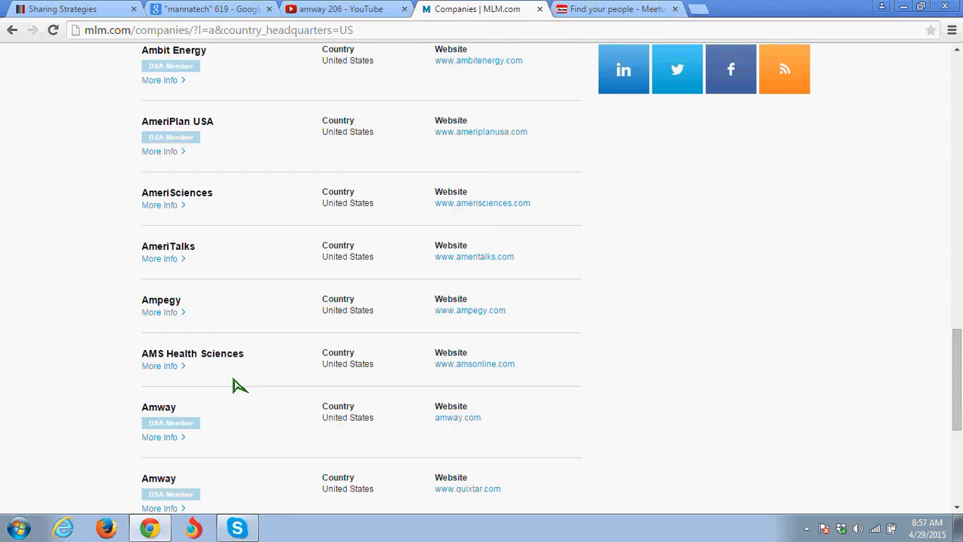
pyautogui.scroll(3)
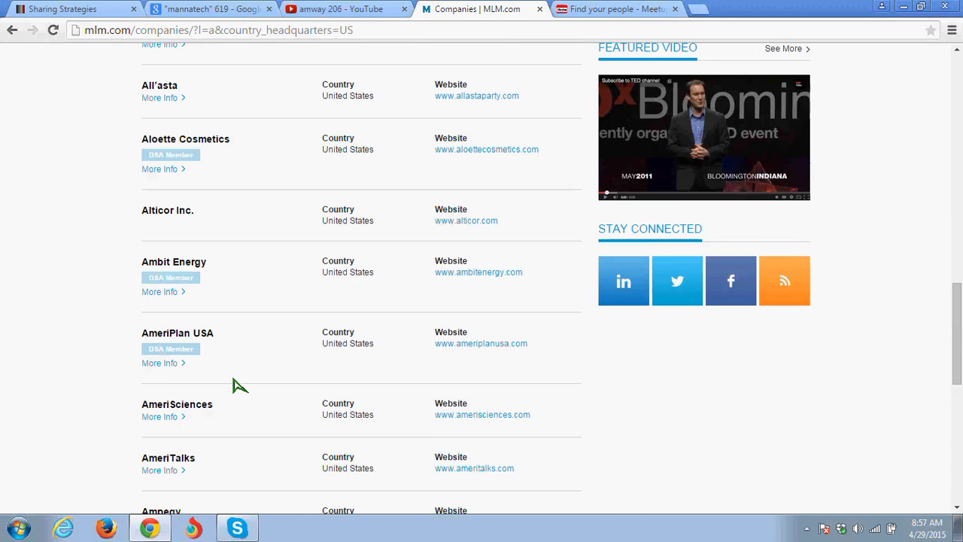
pyautogui.scroll(3)
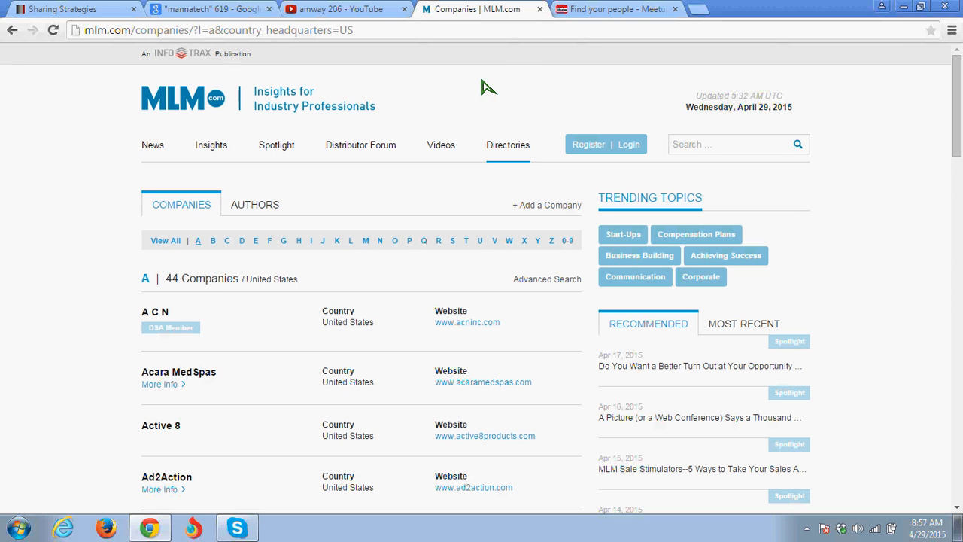
pyautogui.moveTo(330, 103)
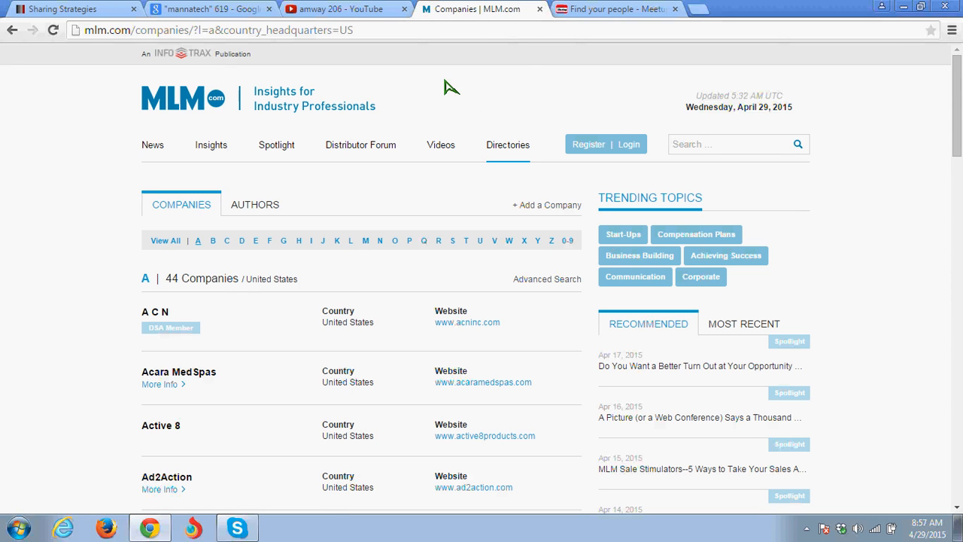
pyautogui.moveTo(590, 24)
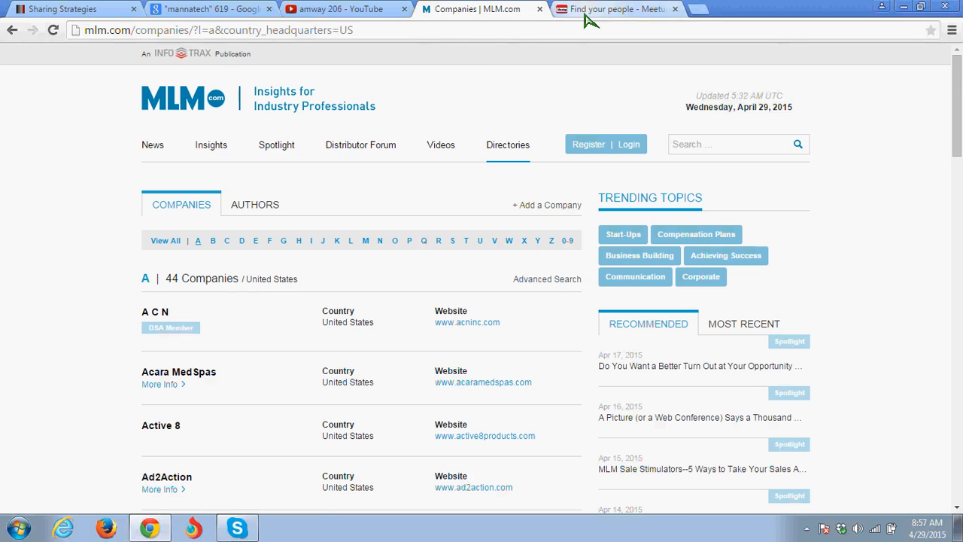
# Step: Switch over to the Meetup site
pyautogui.click(625, 9)
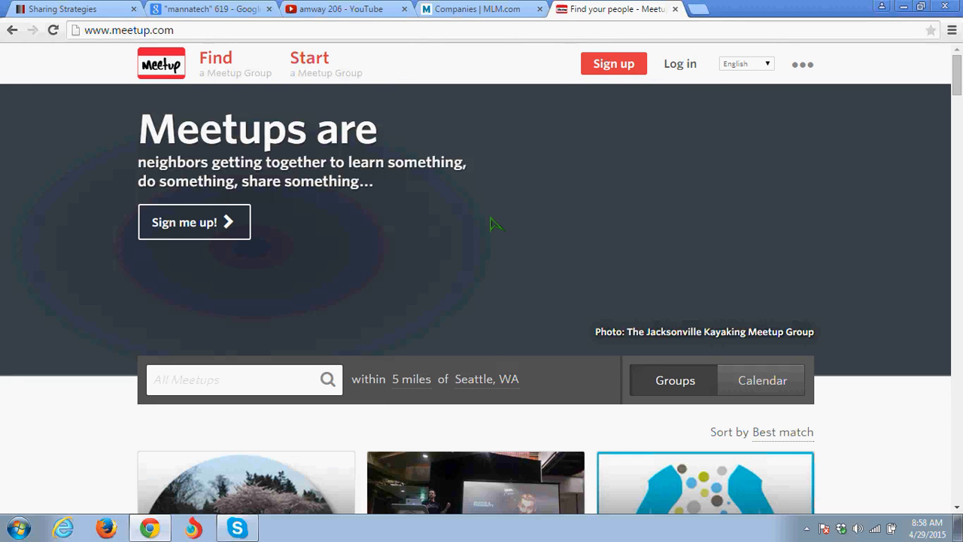
# Step: Show the full Meetup category list for groups within 5 miles of Seattle, WA
pyautogui.scroll(-3)
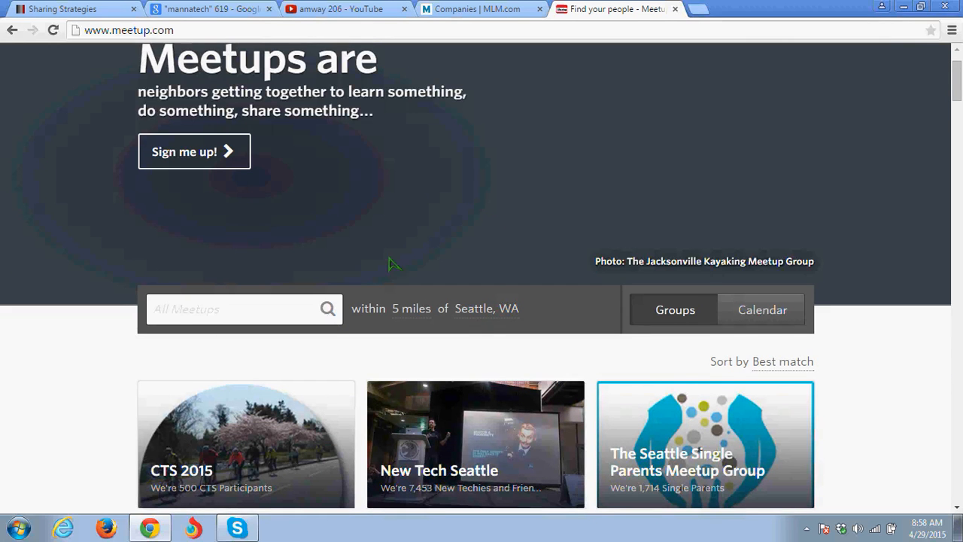
pyautogui.scroll(-3)
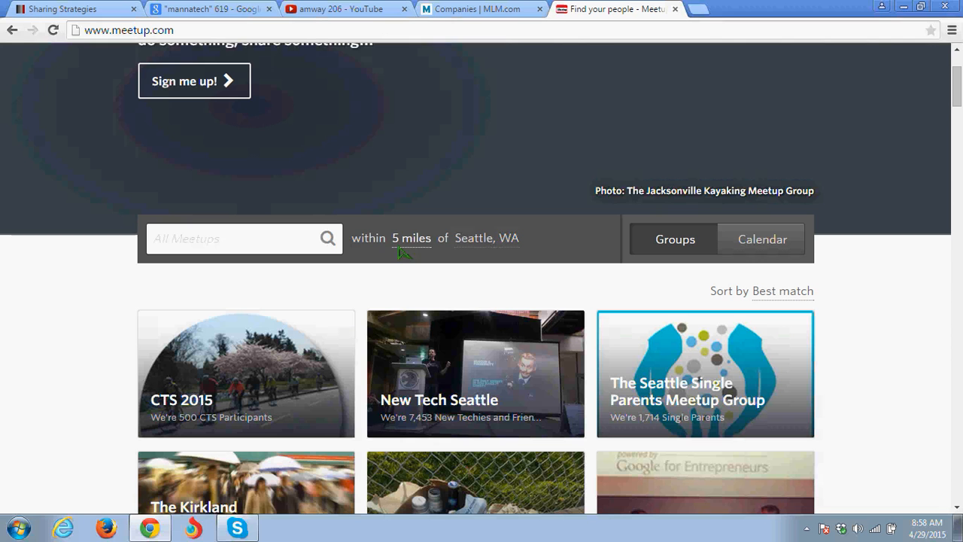
pyautogui.click(411, 238)
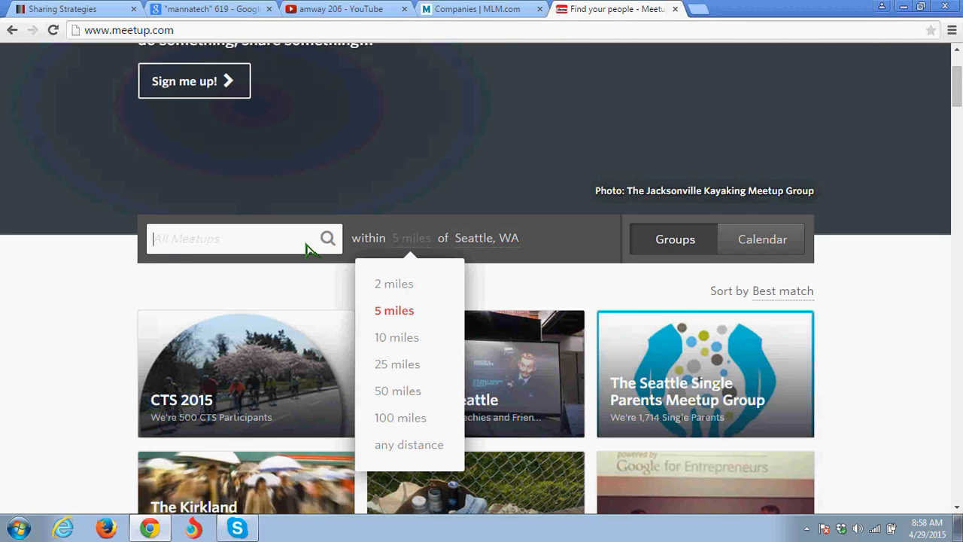
pyautogui.click(241, 238)
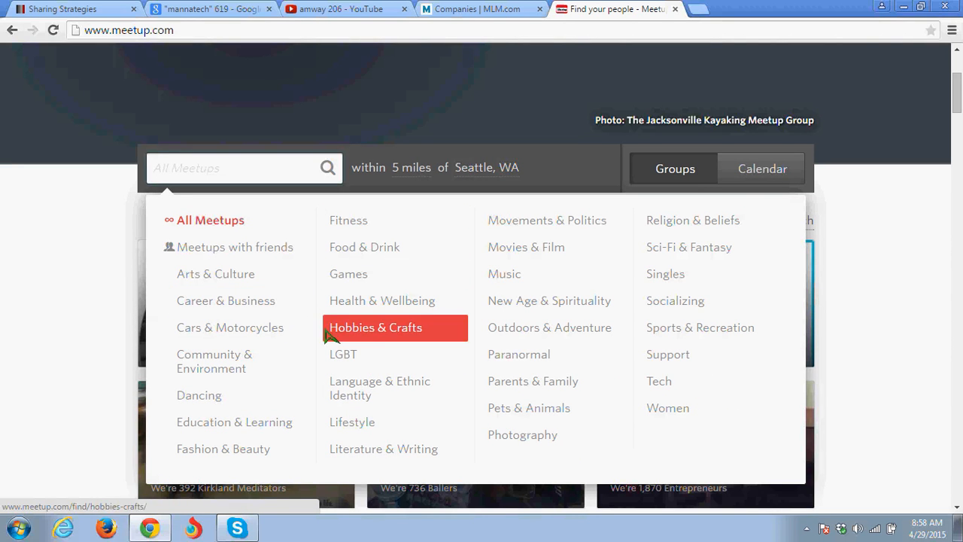
pyautogui.moveTo(566, 259)
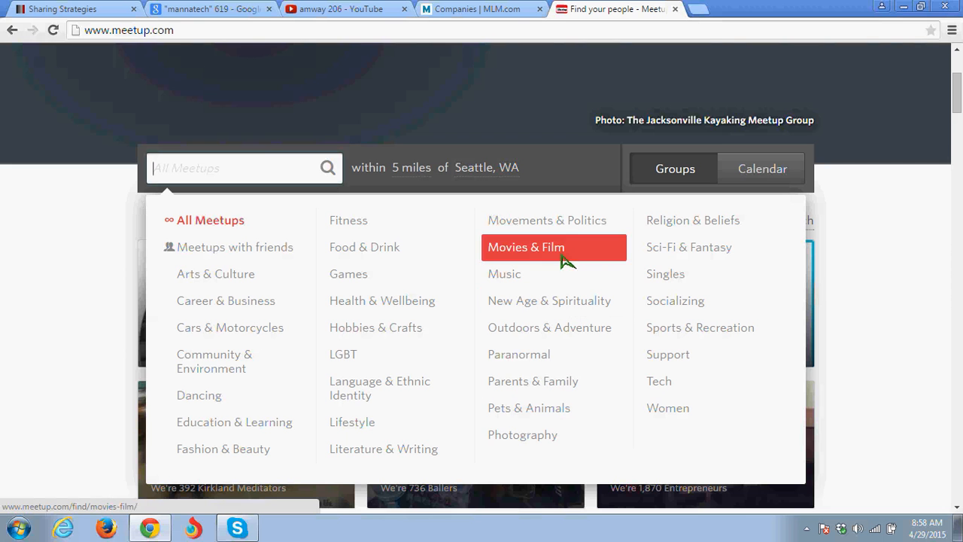
pyautogui.moveTo(655, 298)
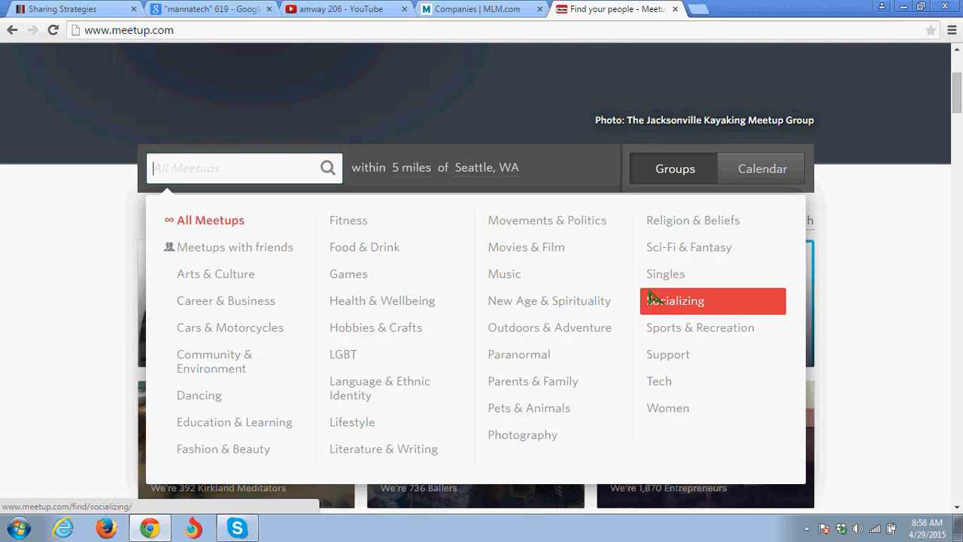
pyautogui.moveTo(223, 449)
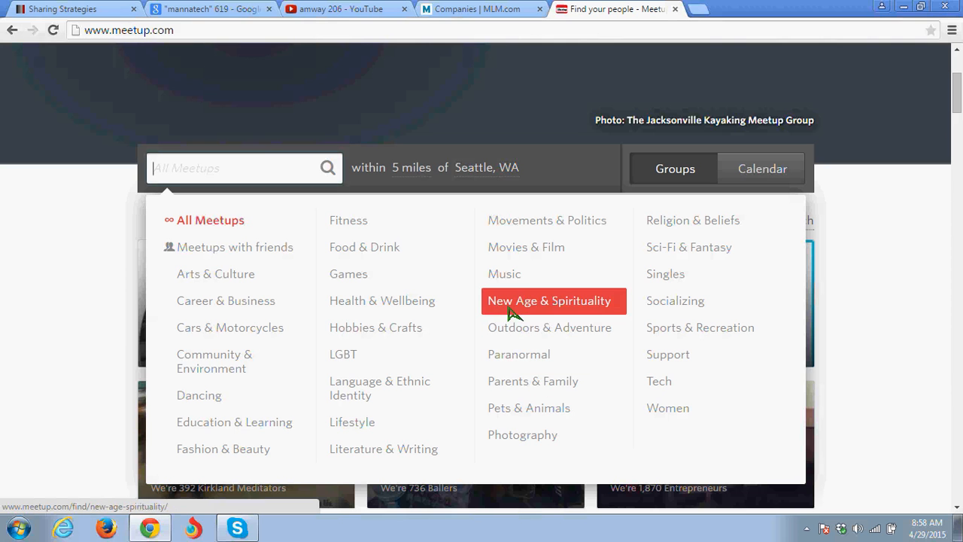
pyautogui.moveTo(415, 317)
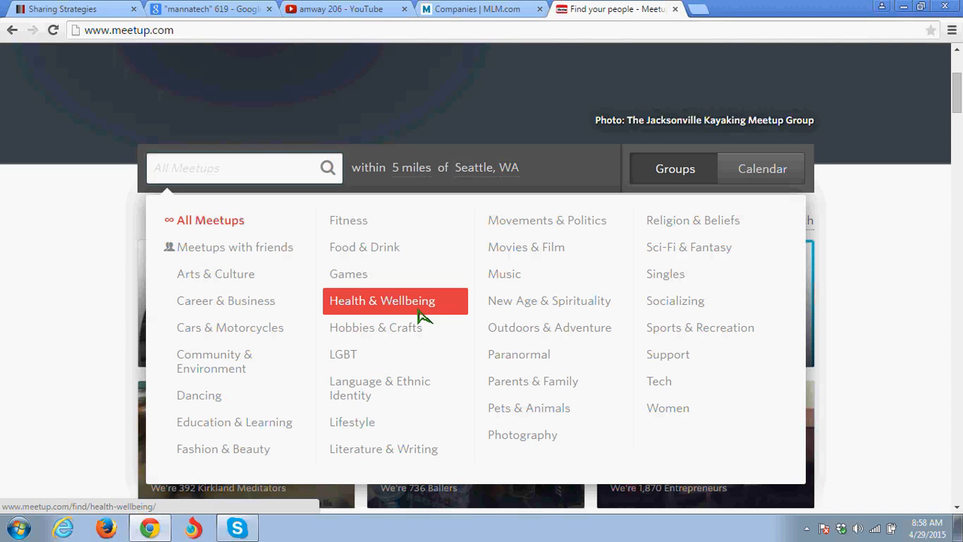
pyautogui.moveTo(220, 328)
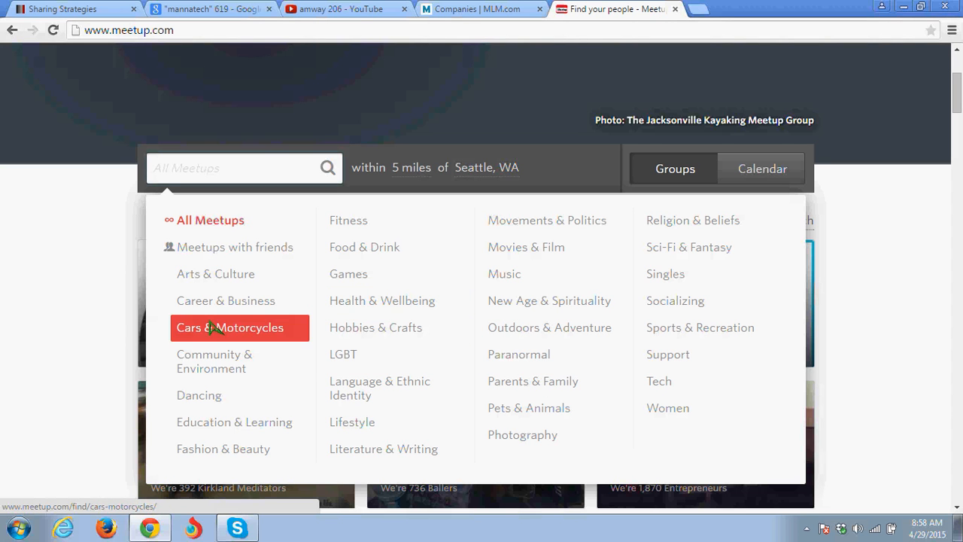
pyautogui.moveTo(96, 325)
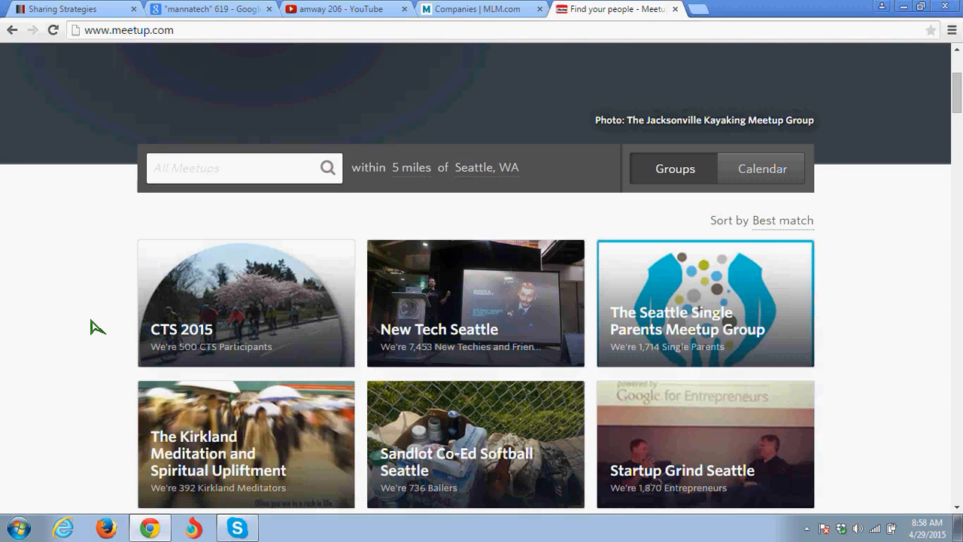
# Step: Browse the Seattle Meetup group listings, then return to the Google "mannatech" 619 results
pyautogui.scroll(-3)
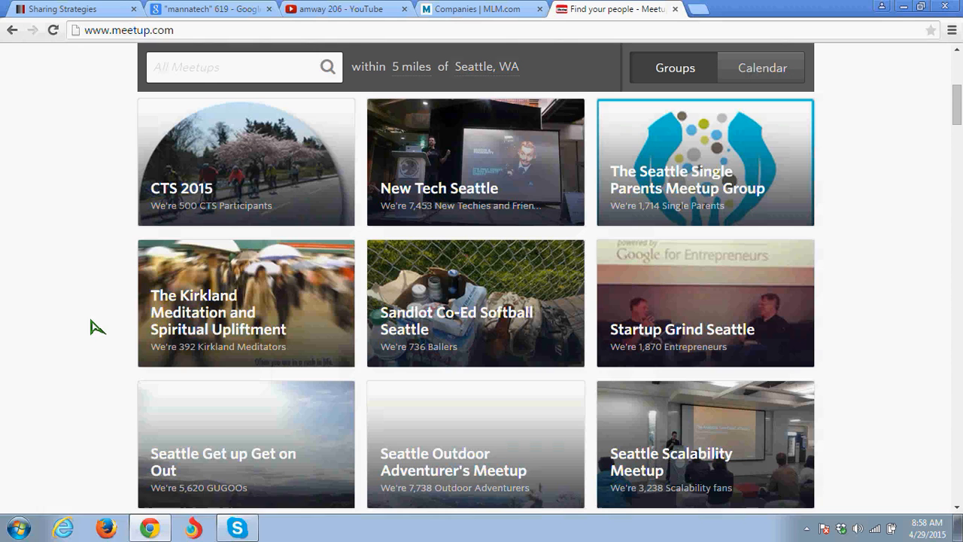
pyautogui.moveTo(431, 368)
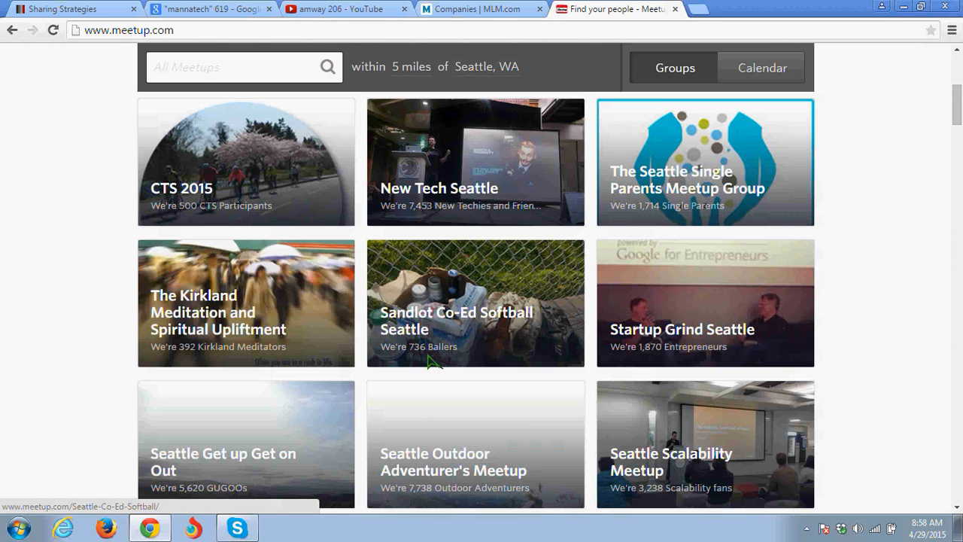
pyautogui.moveTo(429, 220)
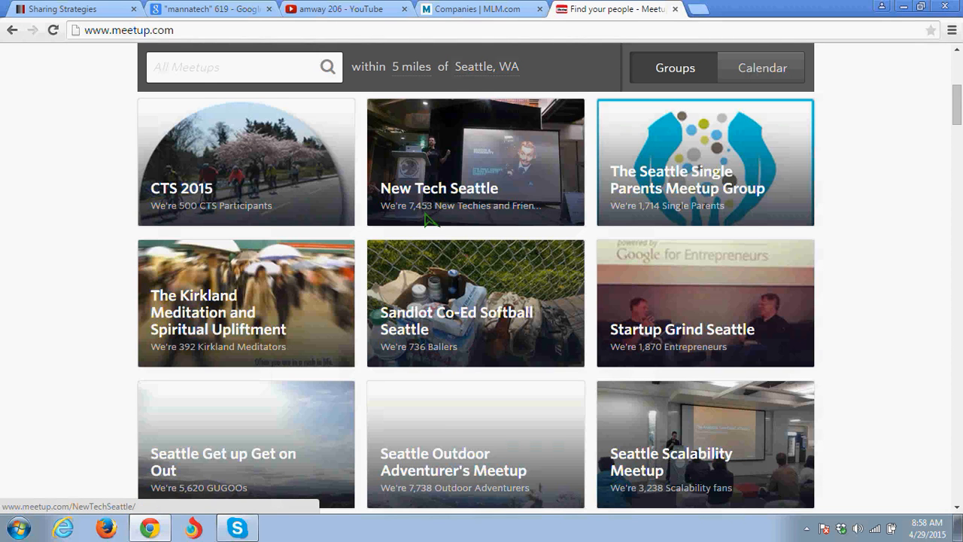
pyautogui.moveTo(436, 220)
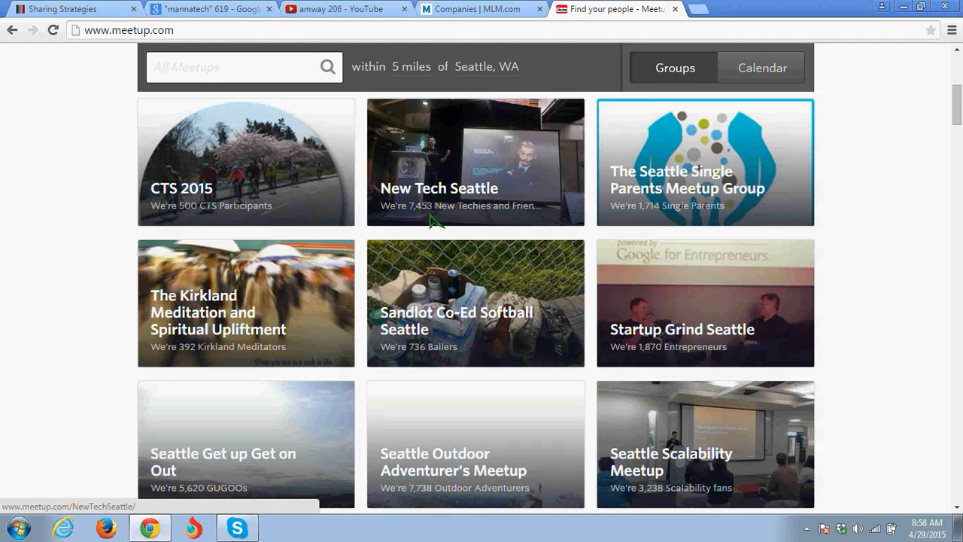
pyautogui.moveTo(459, 226)
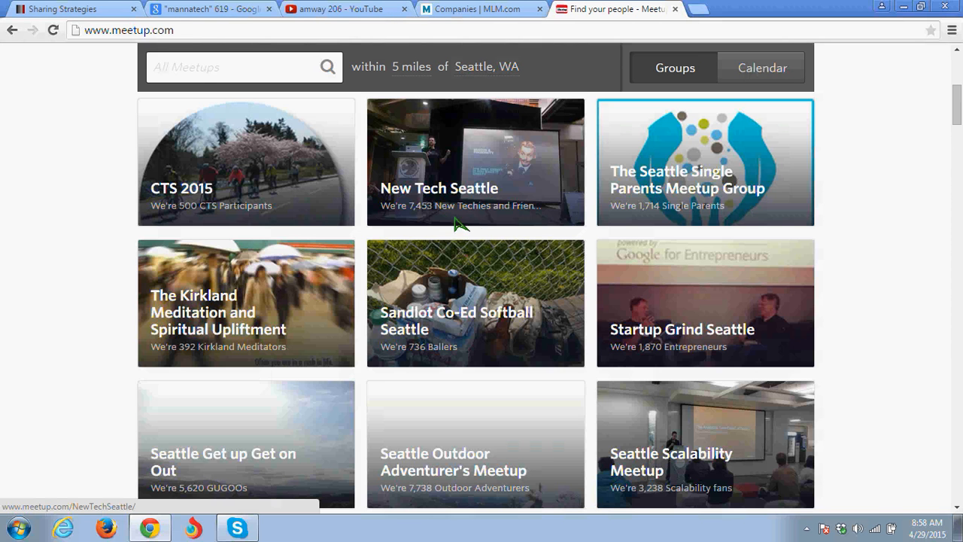
pyautogui.moveTo(506, 358)
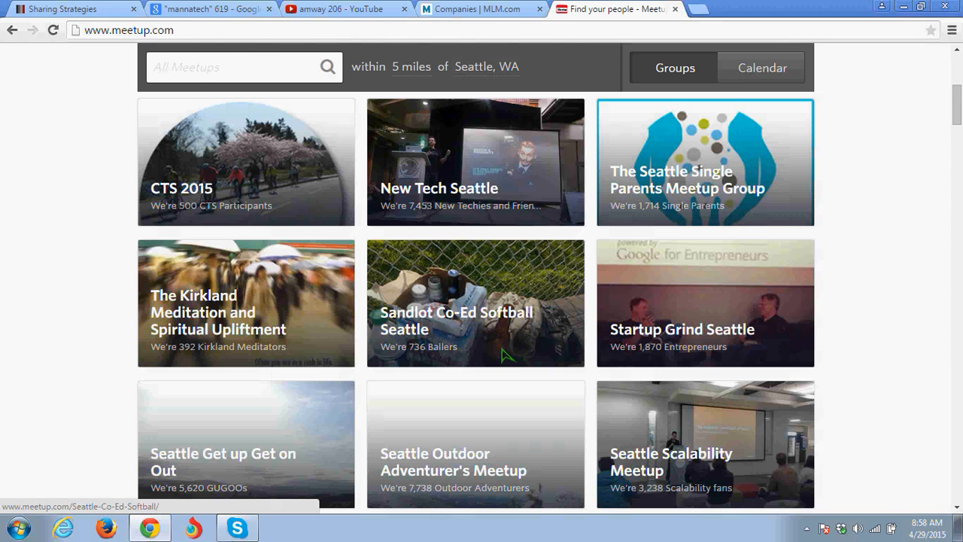
pyautogui.moveTo(724, 356)
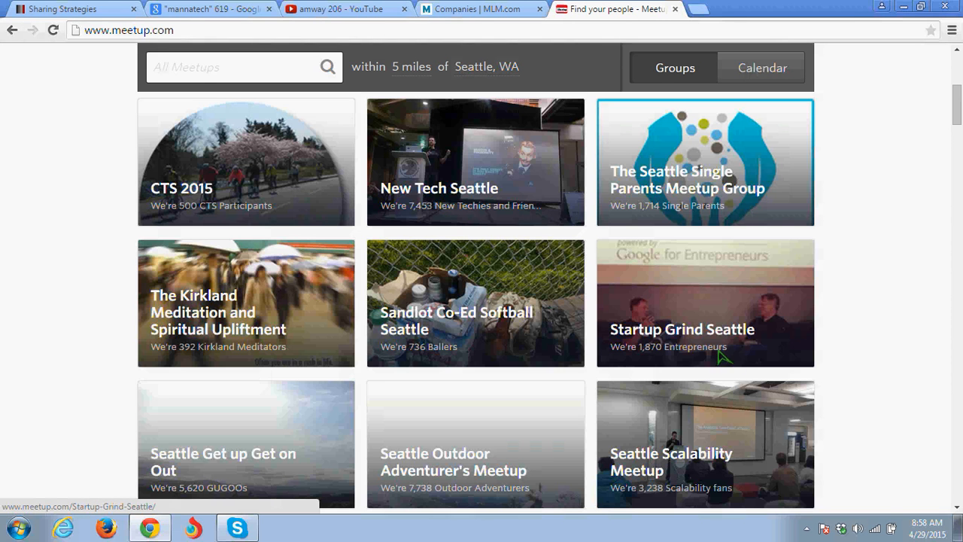
pyautogui.moveTo(653, 364)
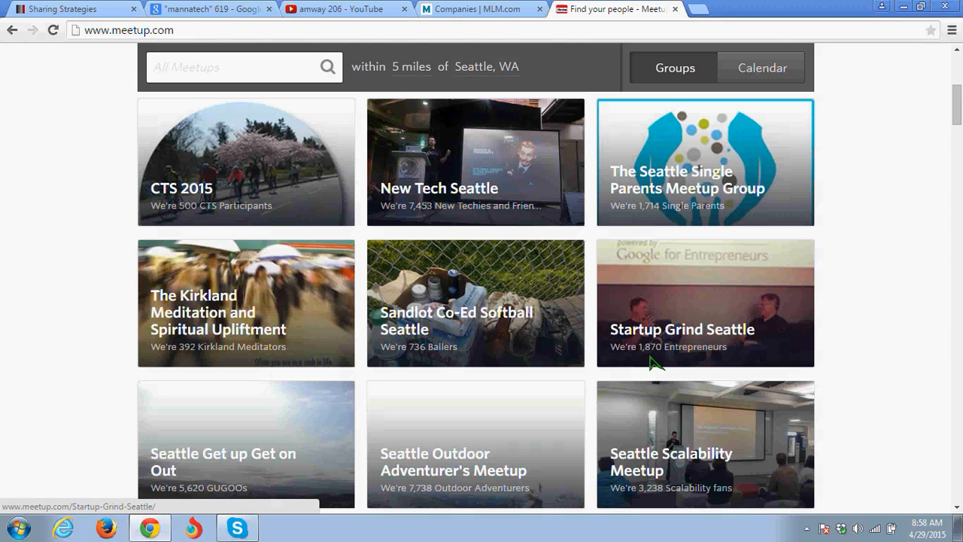
pyautogui.moveTo(564, 376)
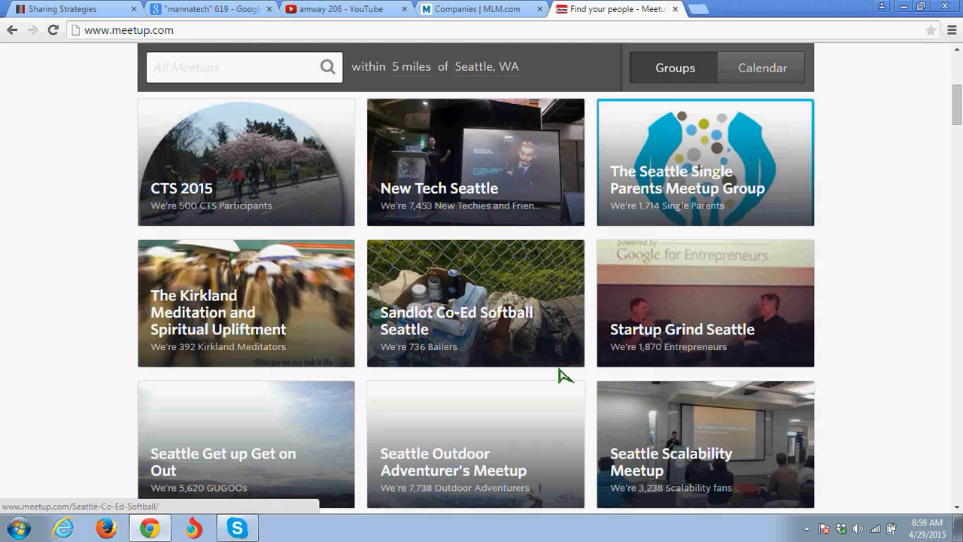
pyautogui.moveTo(292, 126)
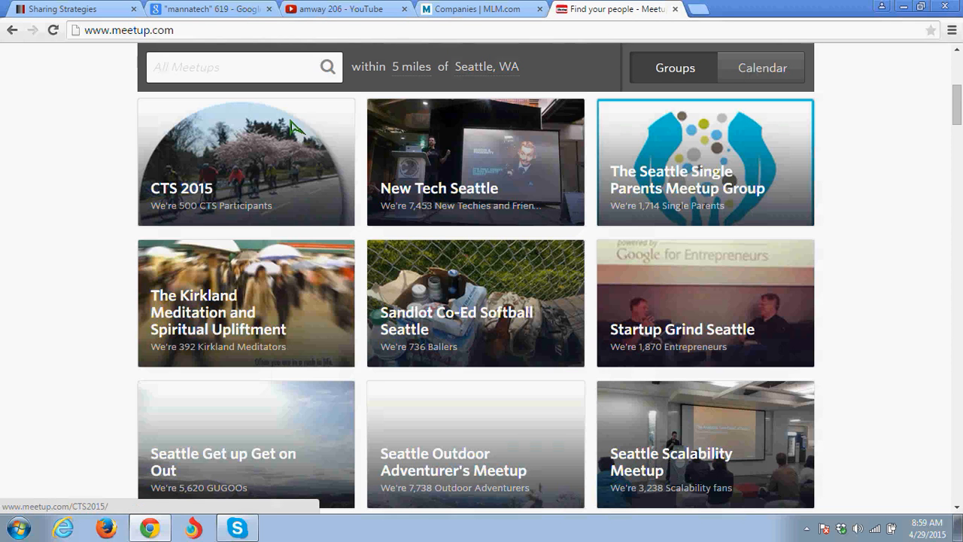
pyautogui.click(211, 9)
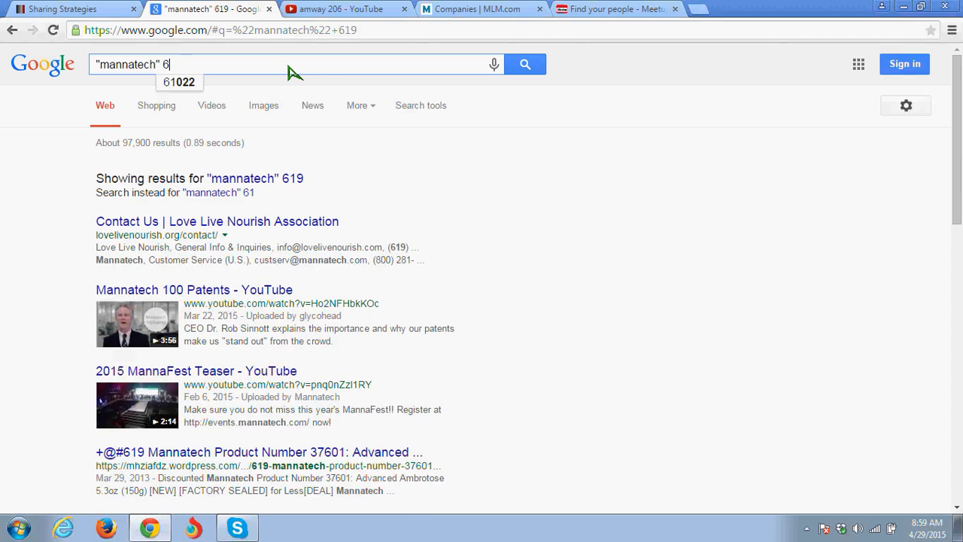
# Step: Search Google for "mannatech" gmail and scan the results for Mannatech Gmail contact addresses
pyautogui.press('Backspace')
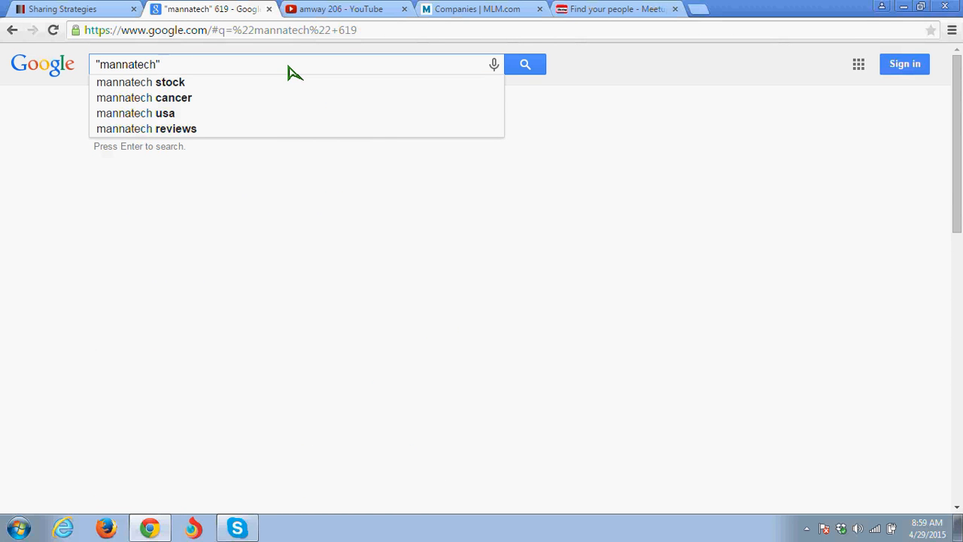
pyautogui.write('gmail')
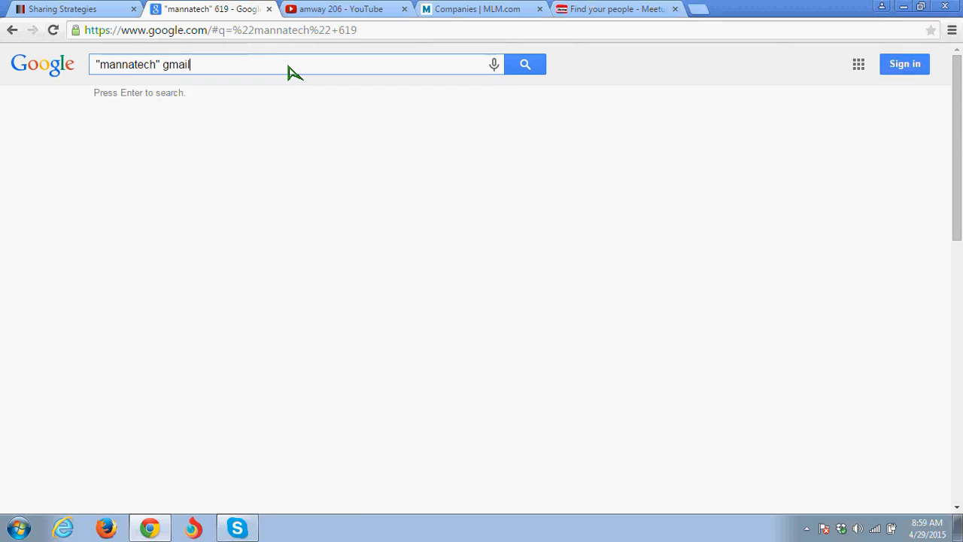
pyautogui.press('Enter')
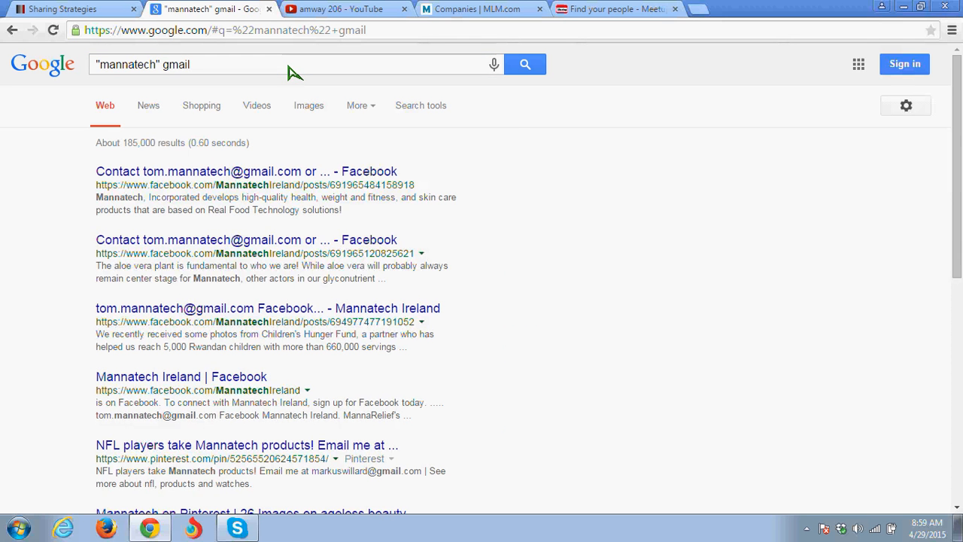
pyautogui.scroll(-3)
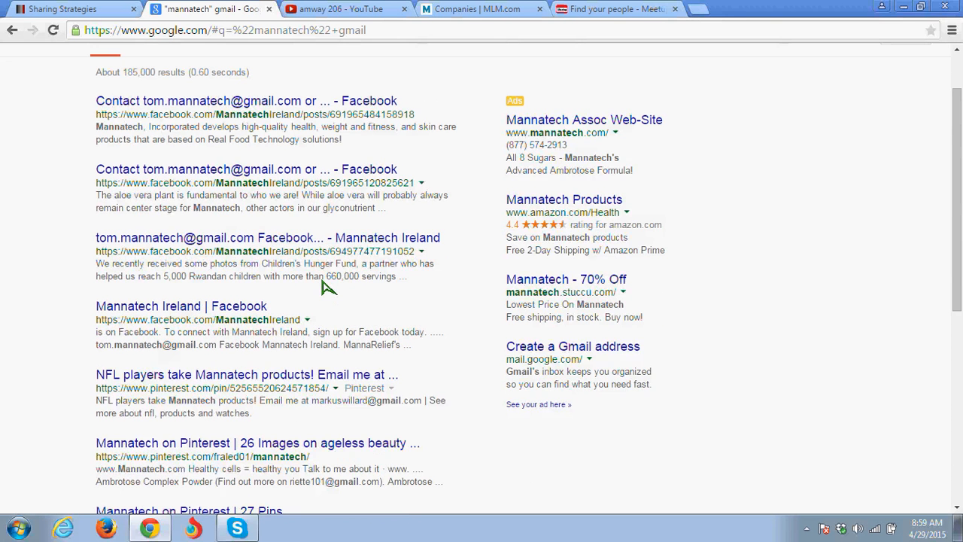
pyautogui.scroll(-3)
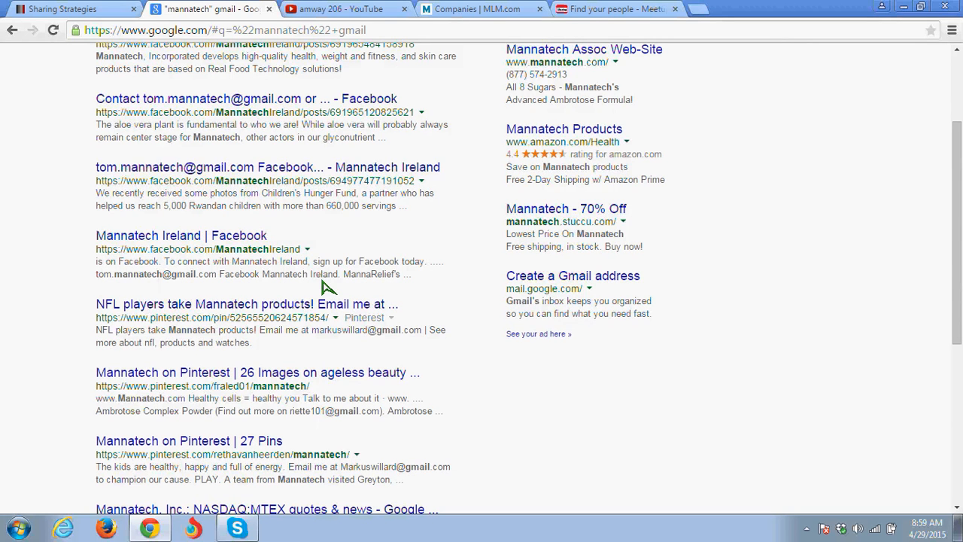
pyautogui.scroll(3)
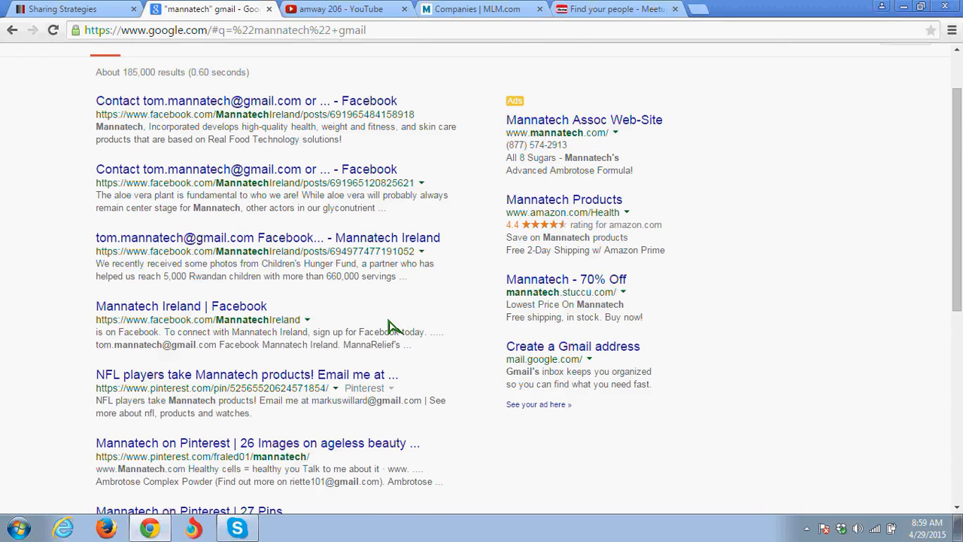
pyautogui.moveTo(391, 423)
pyautogui.write('"mannatech" hotmail')
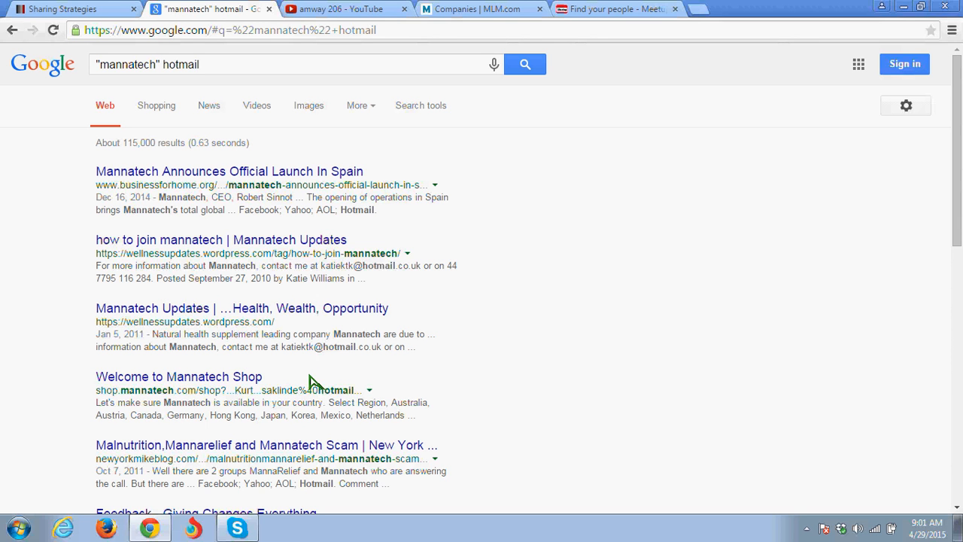
pyautogui.moveTo(467, 318)
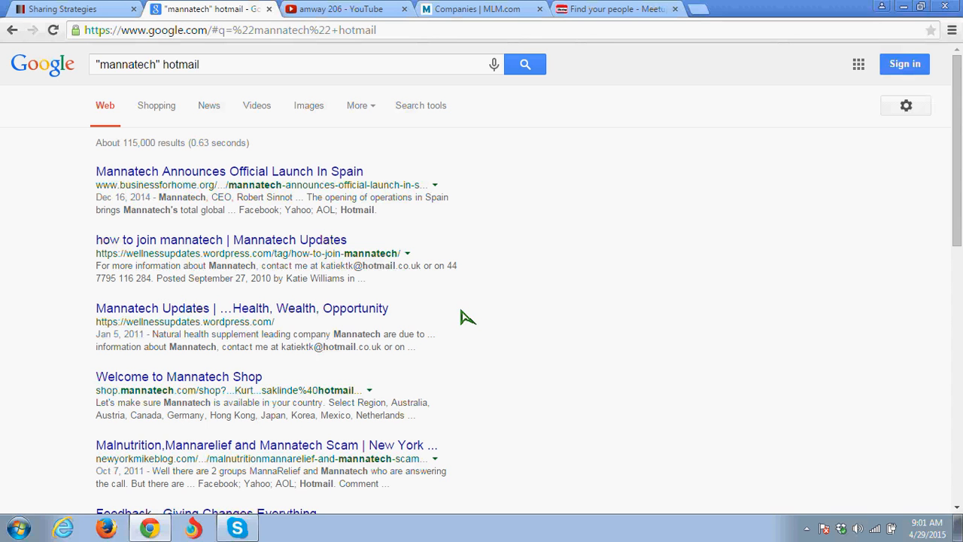
pyautogui.moveTo(657, 250)
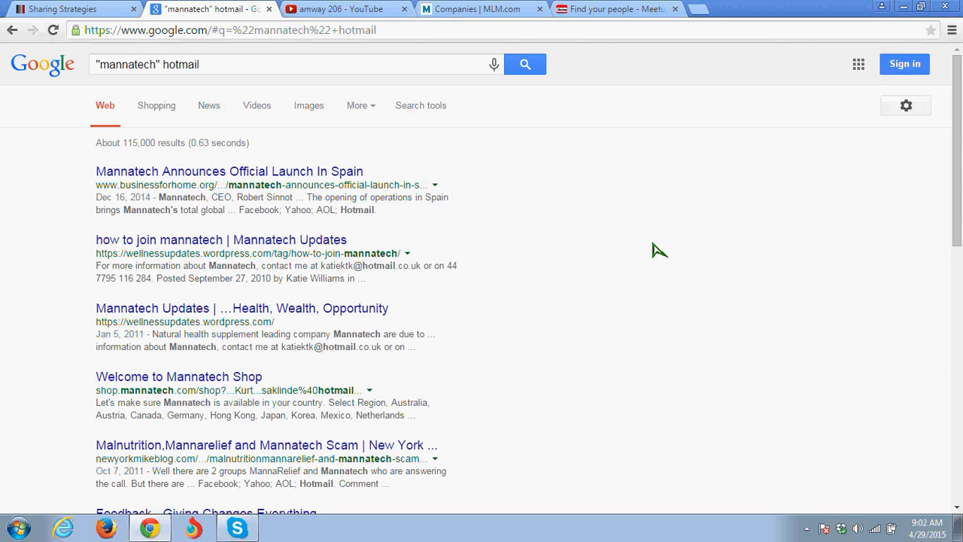
pyautogui.moveTo(753, 188)
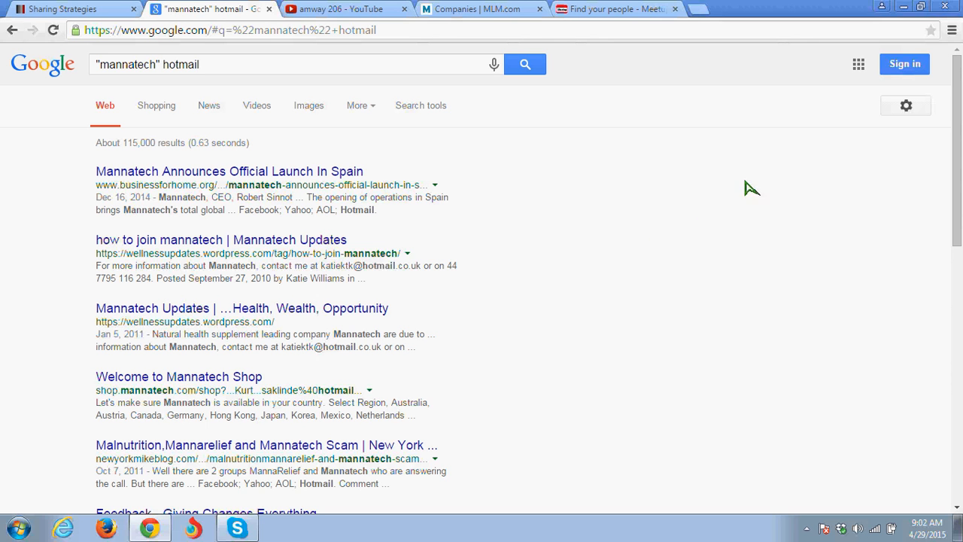
pyautogui.moveTo(797, 155)
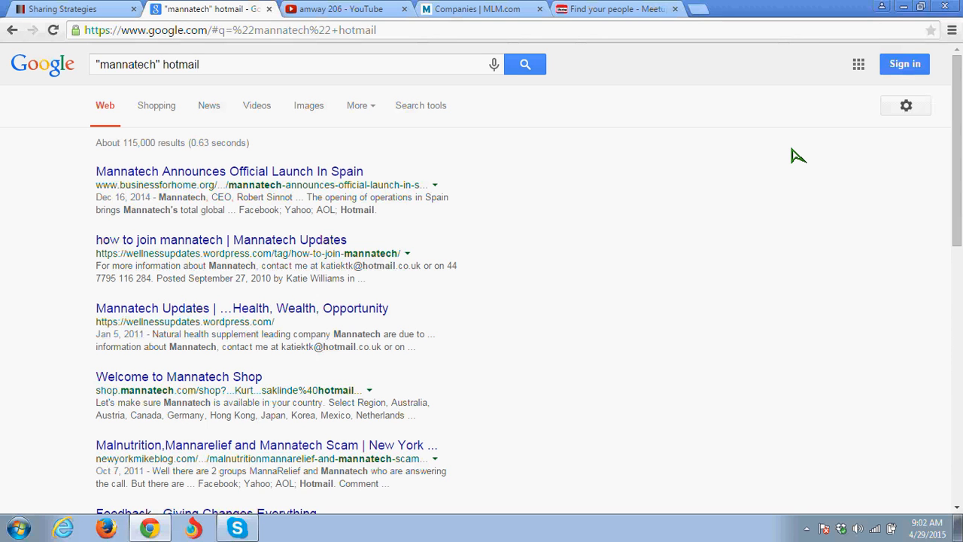
pyautogui.moveTo(810, 141)
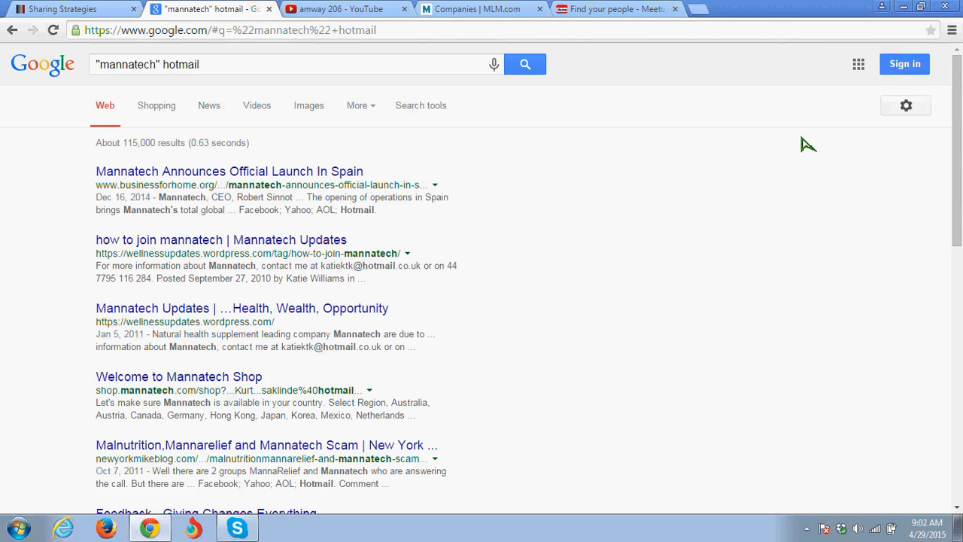